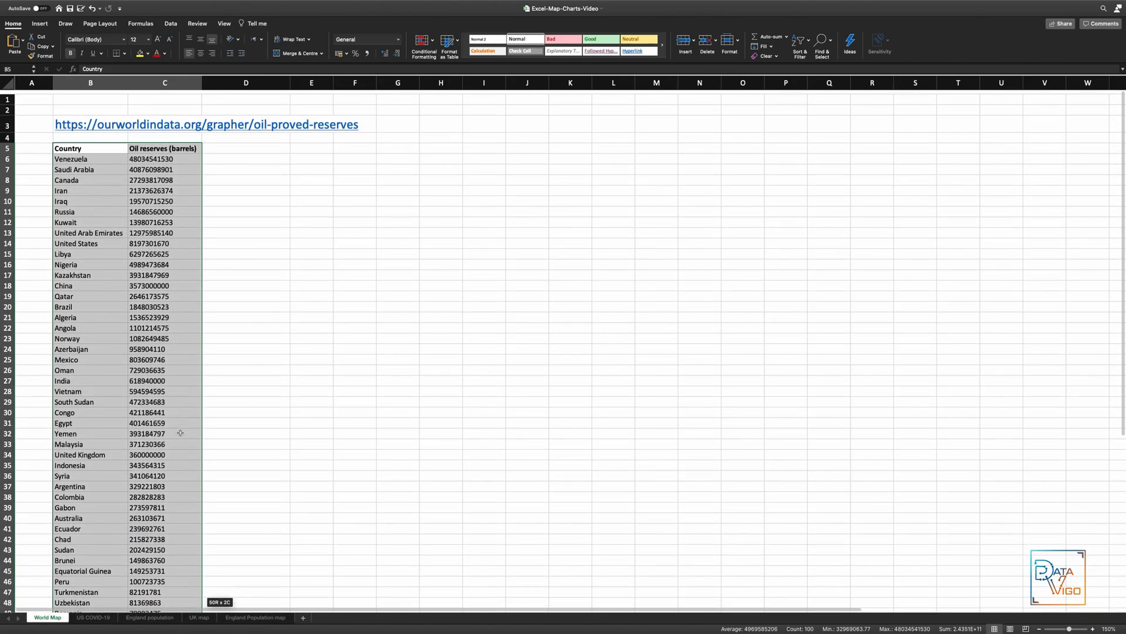
# - Open the Insert chart options for the selected Country and Oil reserves data
pyautogui.click(41, 23)
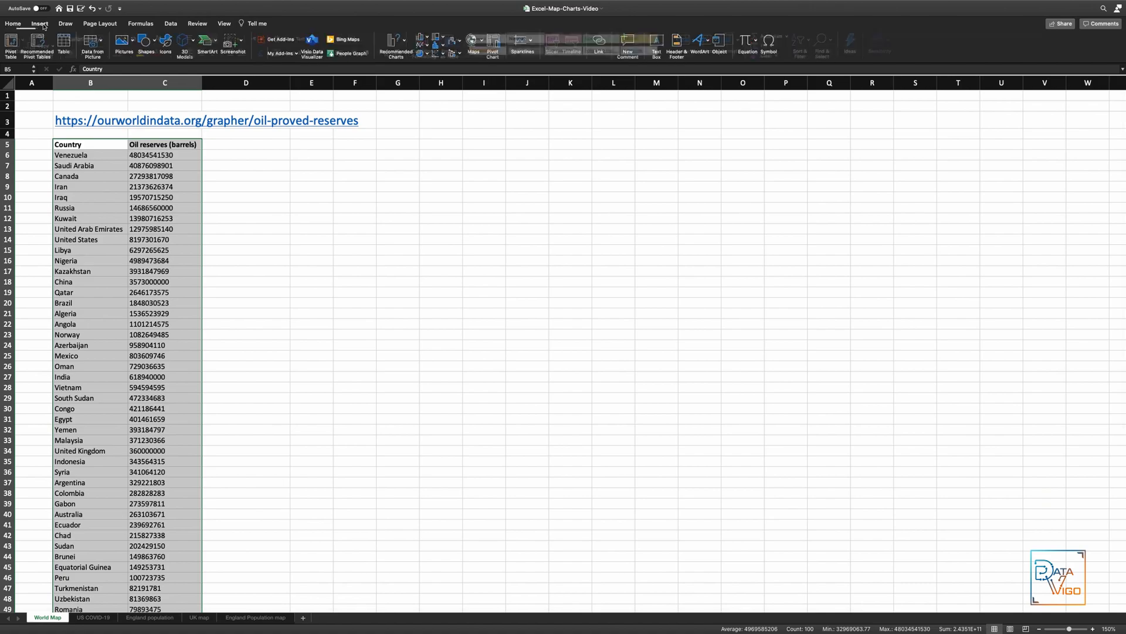
pyautogui.moveTo(473, 41)
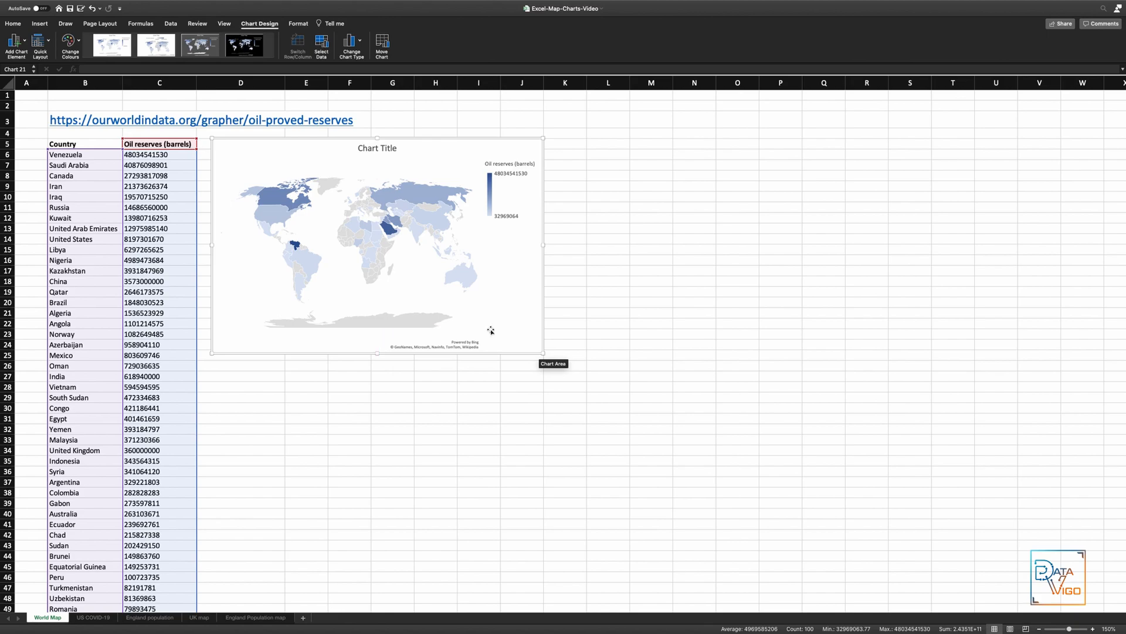
pyautogui.moveTo(492, 326)
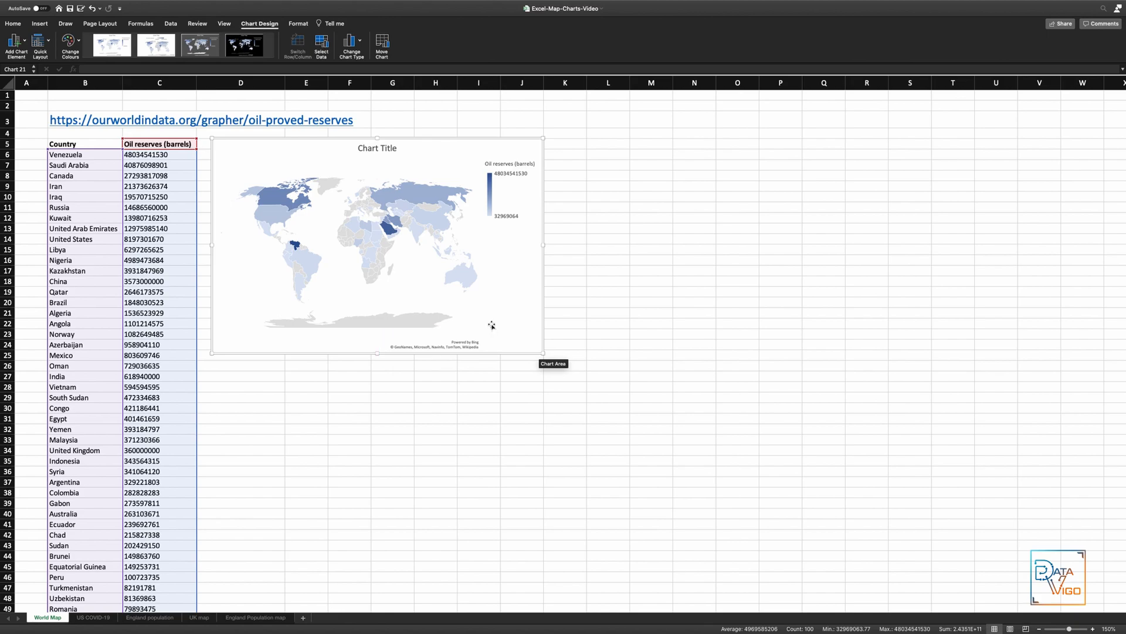
pyautogui.moveTo(406, 261)
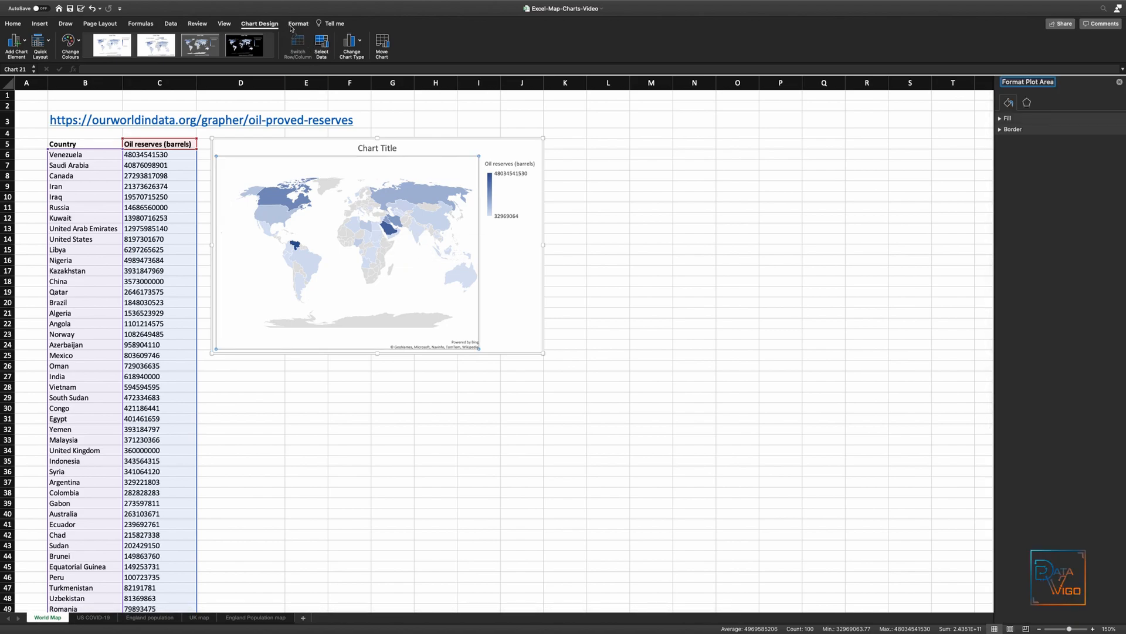
# - Open Series Options for 'Oil reserves', try map area 'Only regions with data', then restore Automatic
pyautogui.click(297, 23)
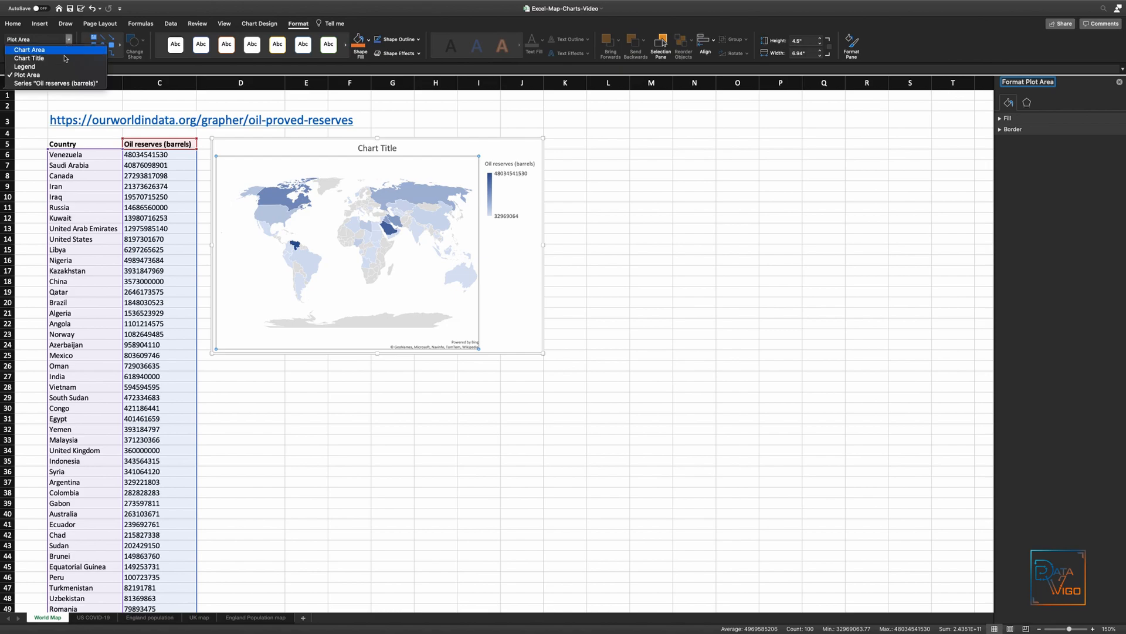
pyautogui.click(55, 83)
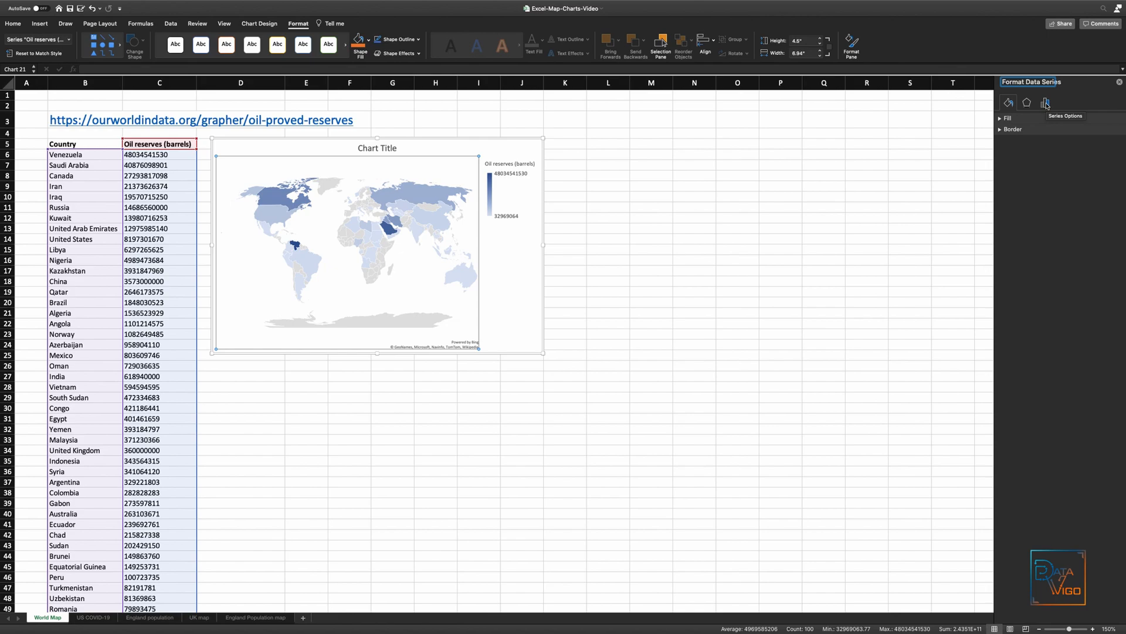
pyautogui.click(1046, 102)
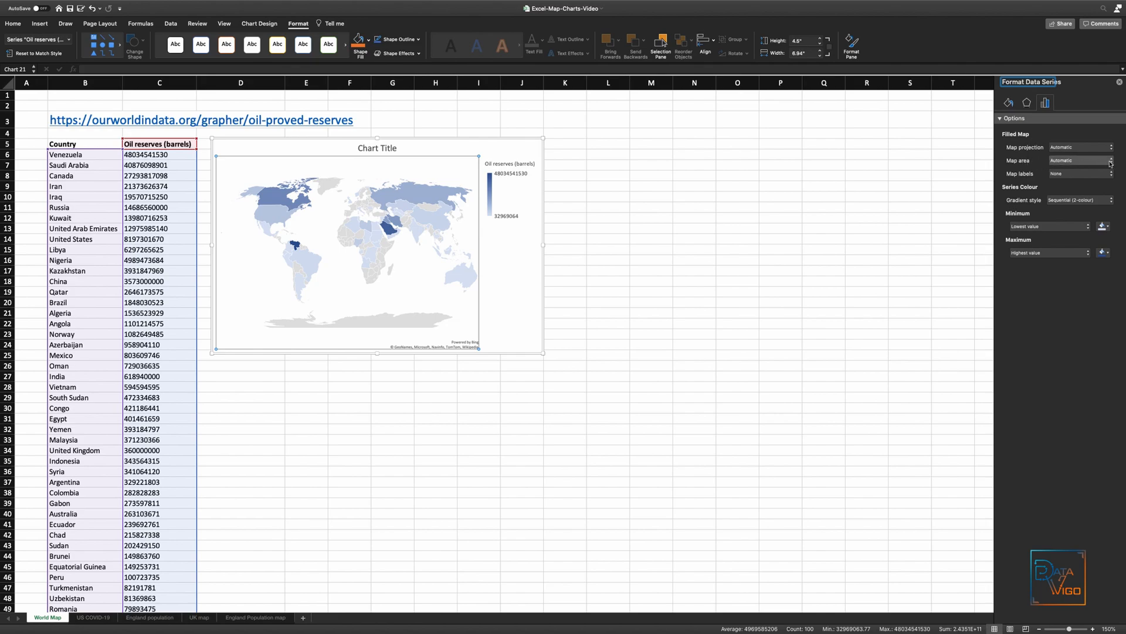
pyautogui.click(1110, 159)
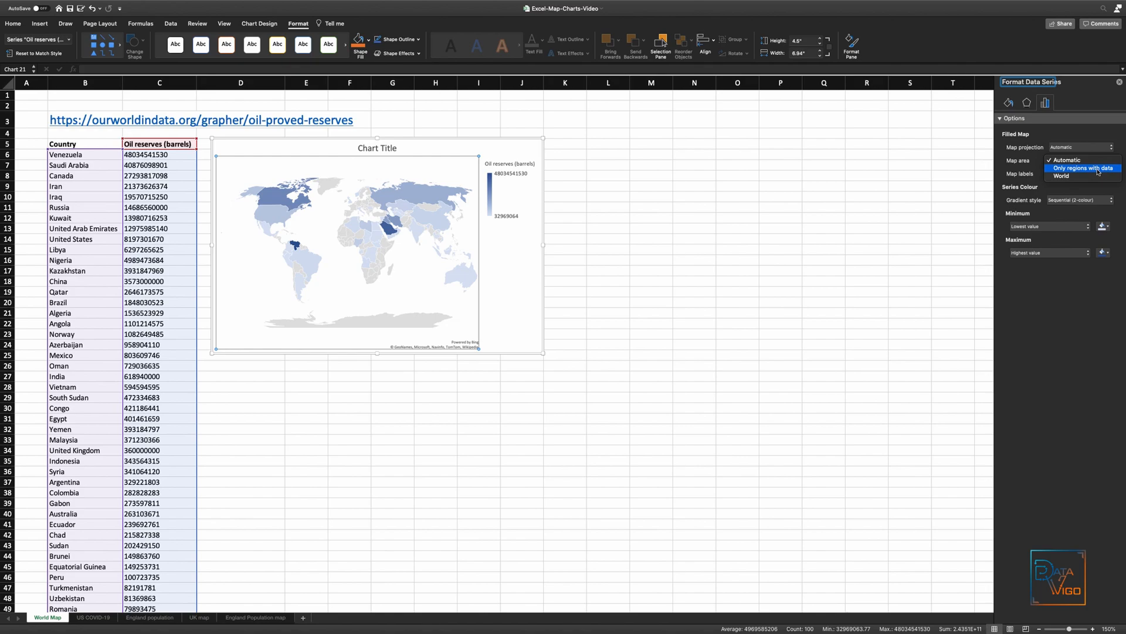
pyautogui.click(1082, 167)
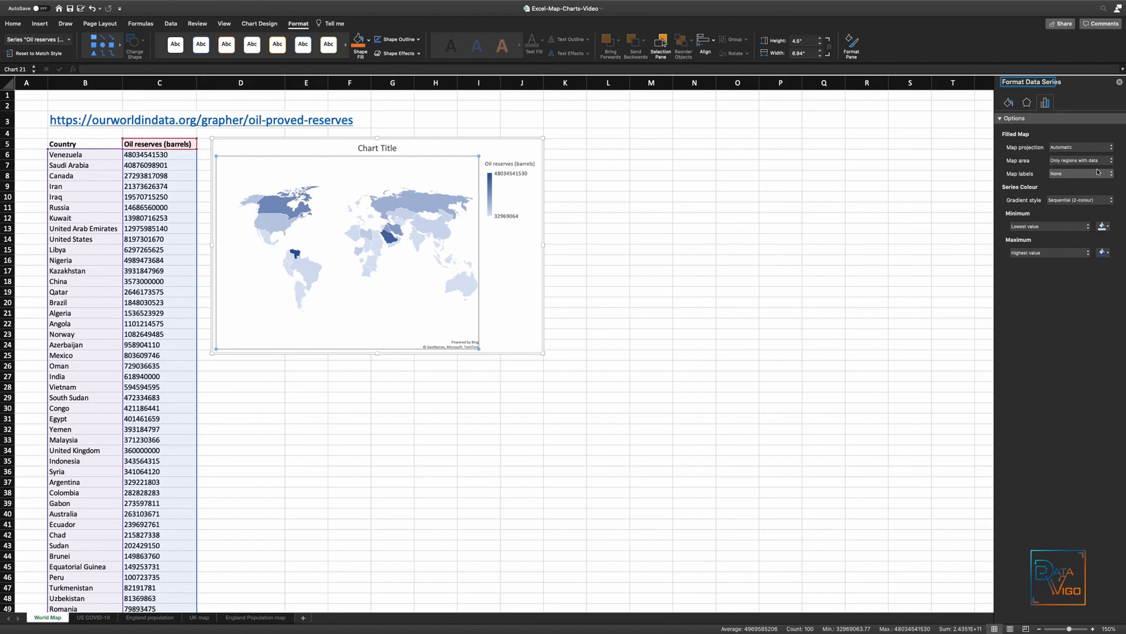
pyautogui.click(1078, 160)
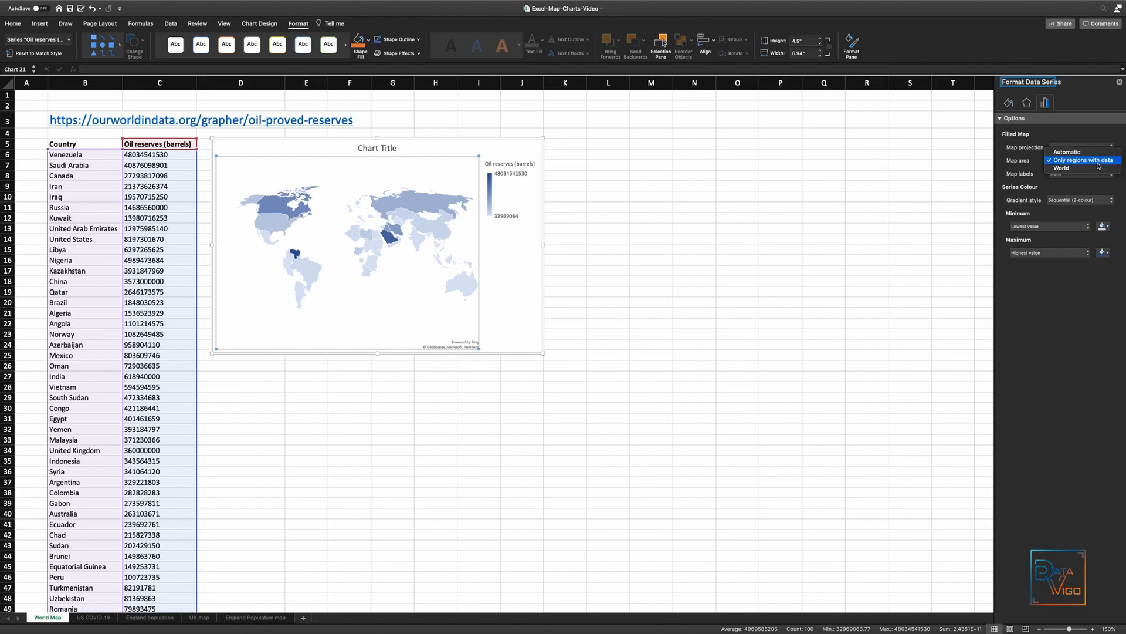
pyautogui.click(1066, 151)
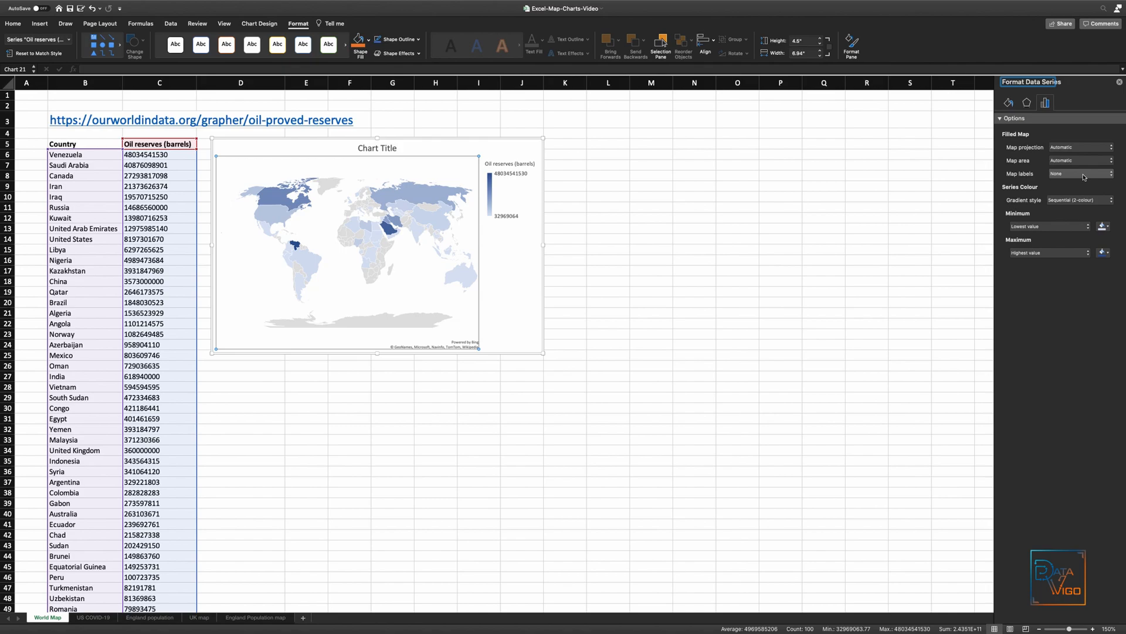
pyautogui.moveTo(1074, 192)
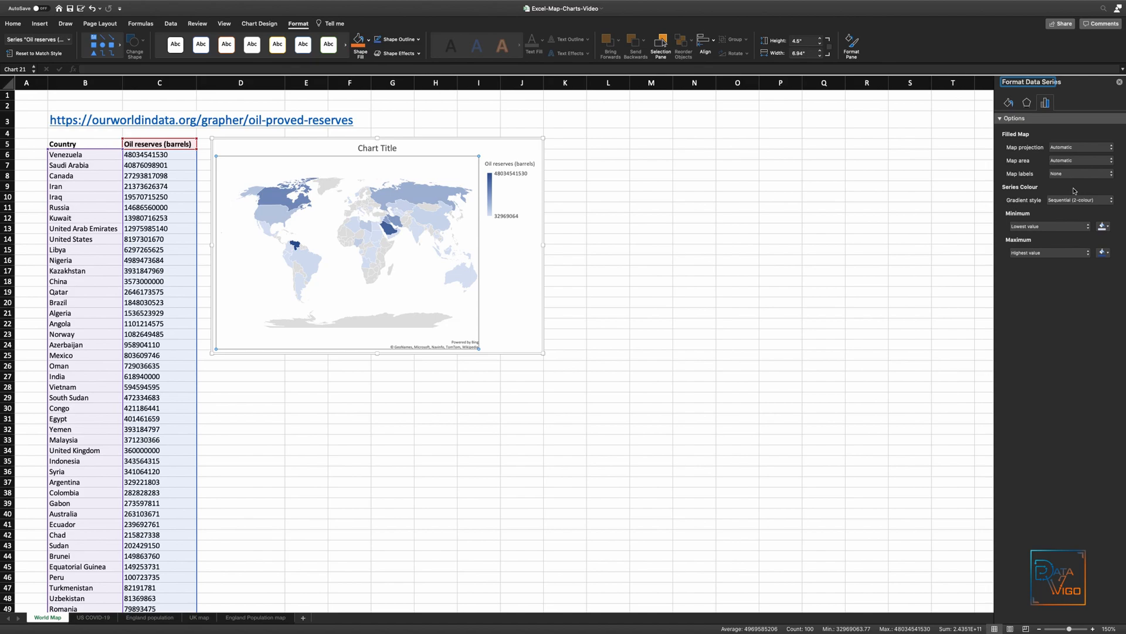
# - Apply a Diverging 3-colour gradient with pale yellow midpoint and red maximum, then open the US COVID-19 sheet
pyautogui.click(1078, 200)
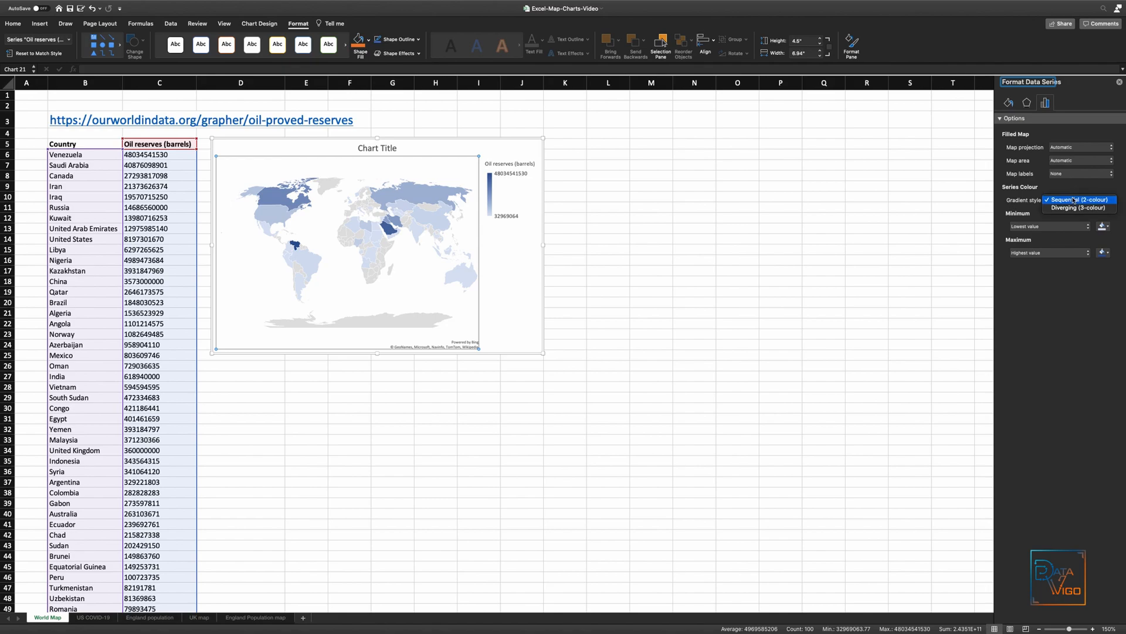
pyautogui.click(1079, 208)
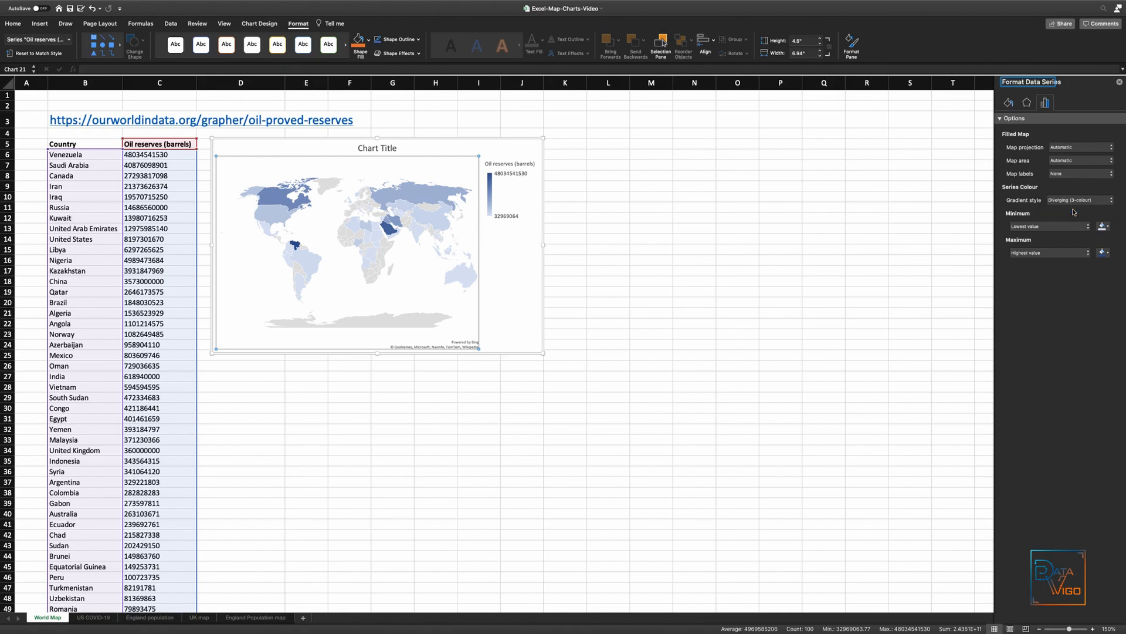
pyautogui.click(1104, 252)
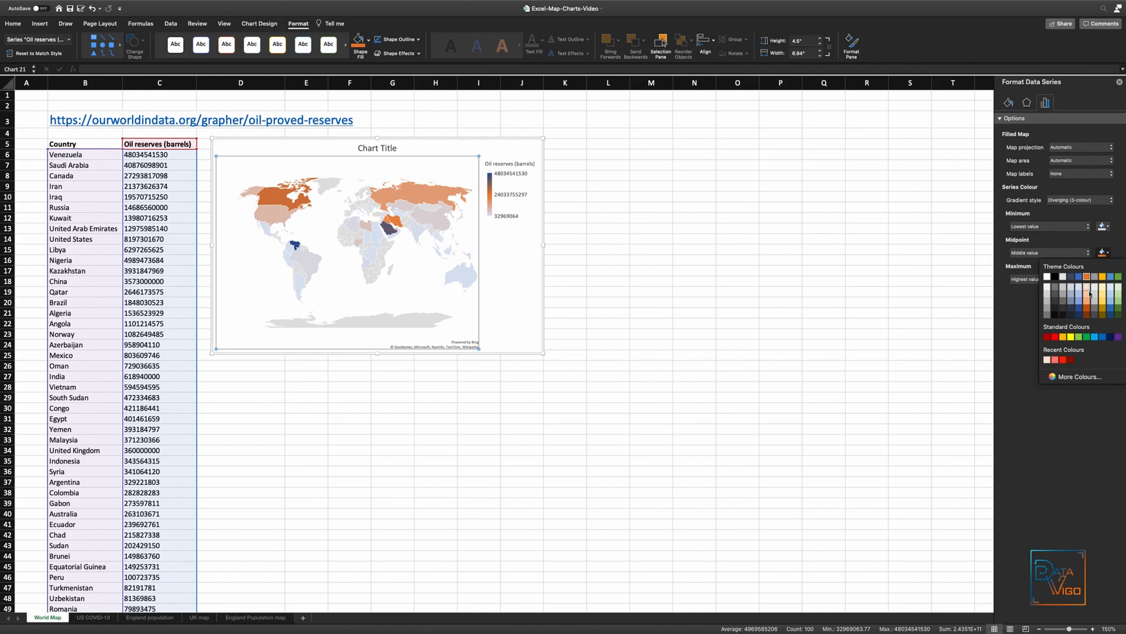
pyautogui.click(1089, 294)
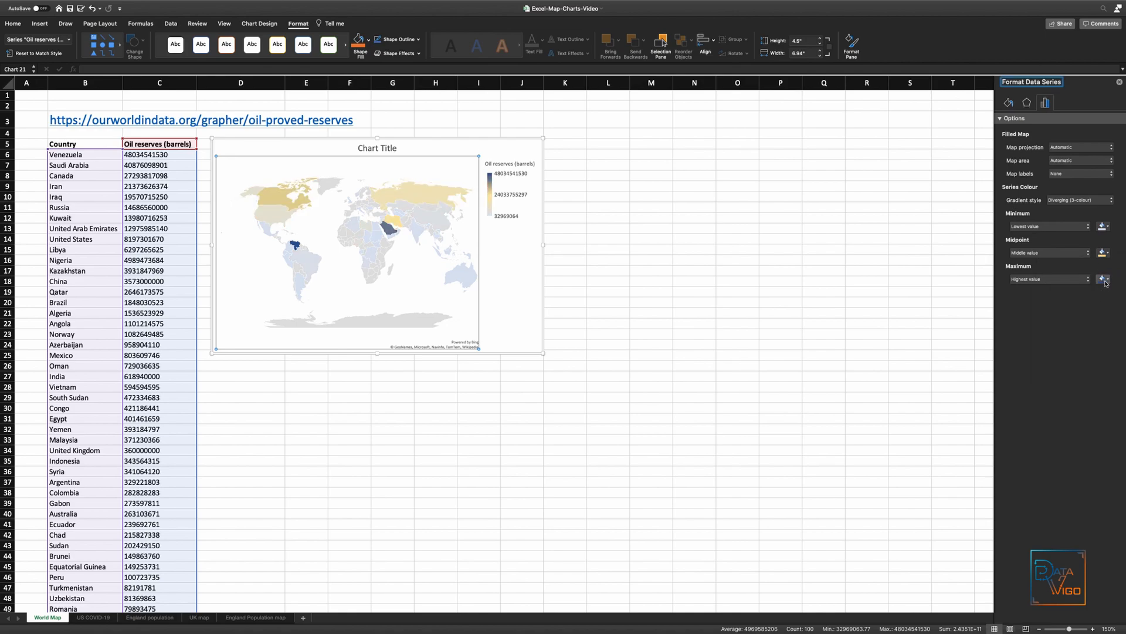
pyautogui.click(1105, 279)
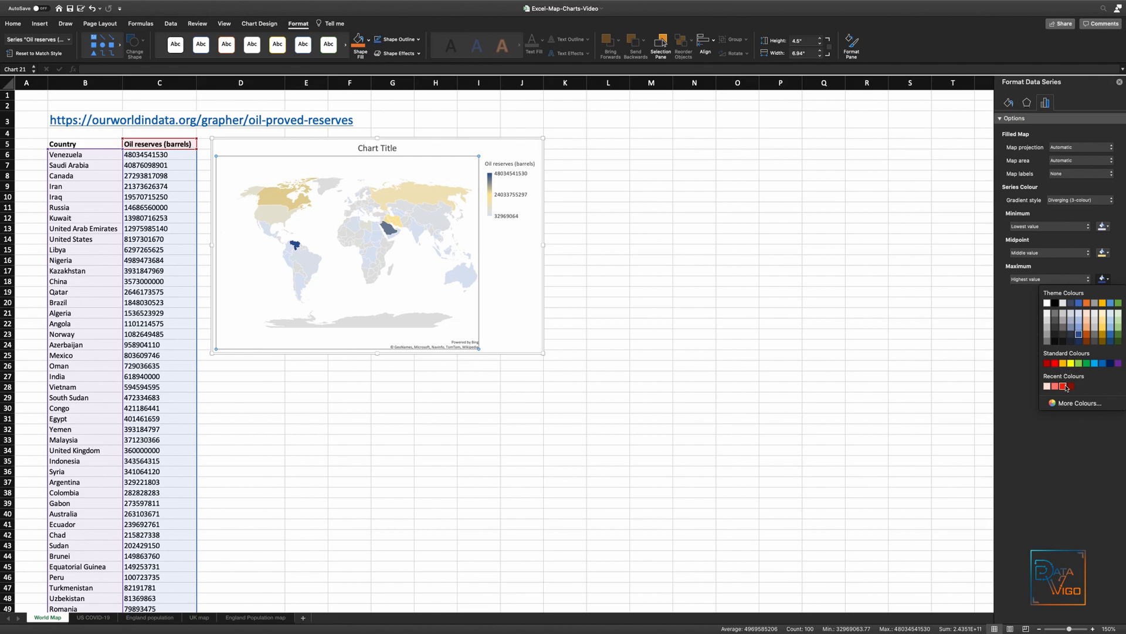
pyautogui.click(1066, 386)
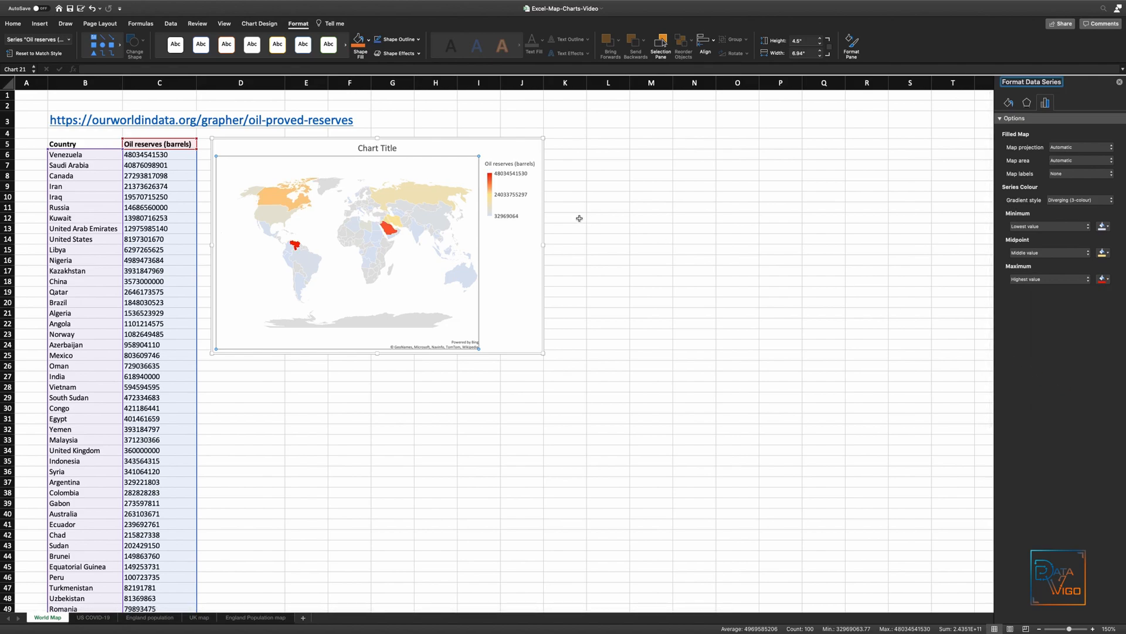
pyautogui.click(92, 617)
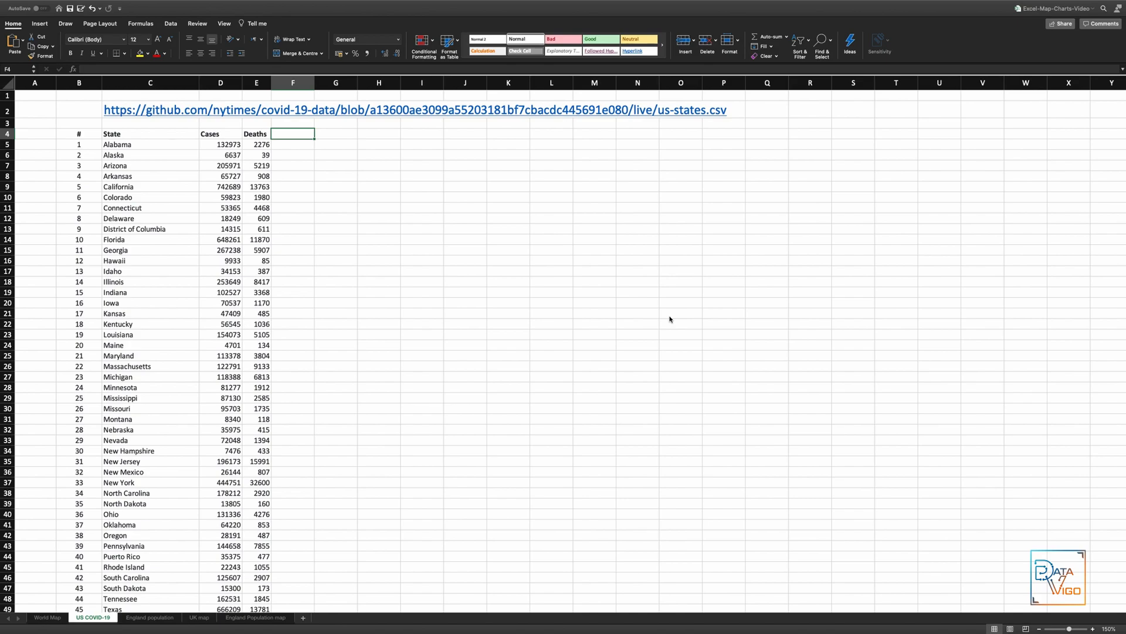
pyautogui.moveTo(142, 120)
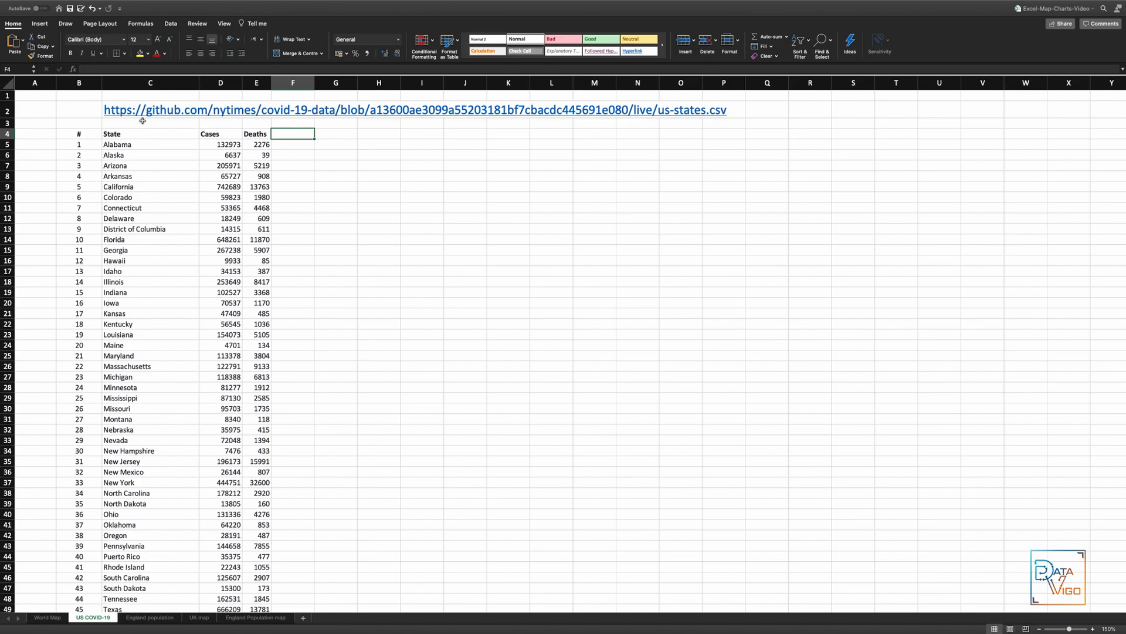
pyautogui.moveTo(156, 134)
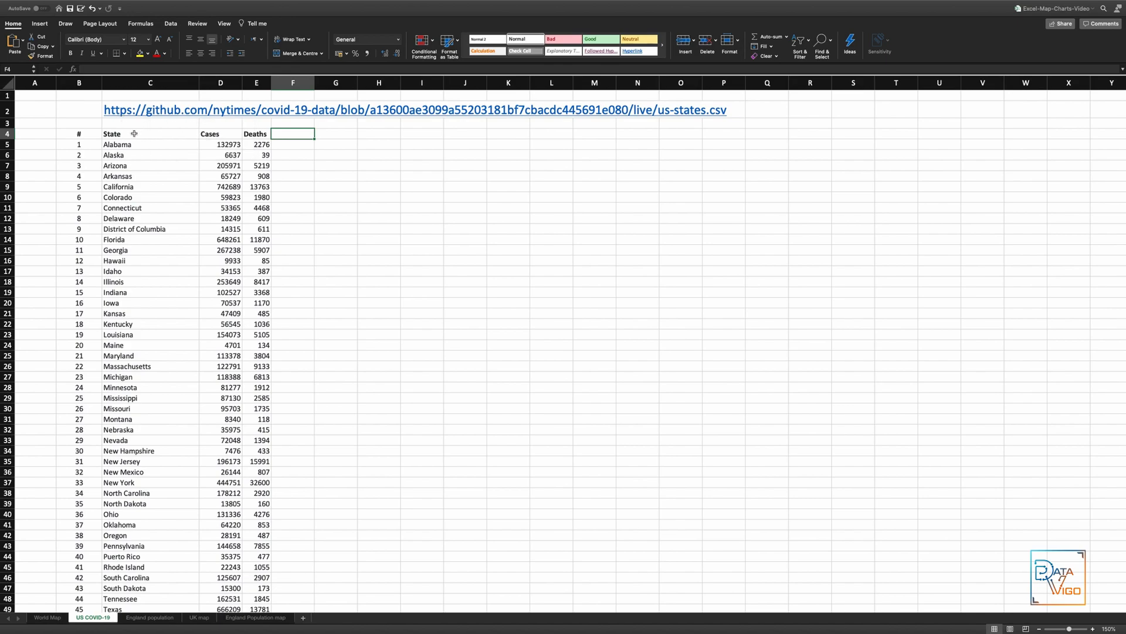
# - Select the State and Cases headers and extend the selection down to Wyoming
pyautogui.moveTo(111, 134); pyautogui.dragTo(210, 133)
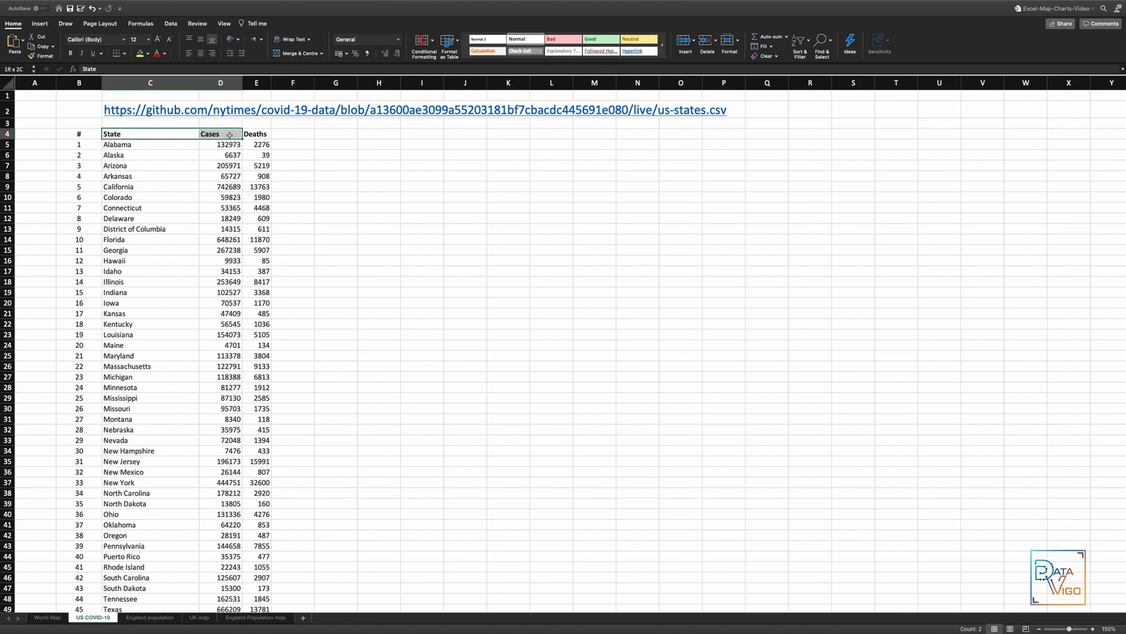
pyautogui.click(256, 134)
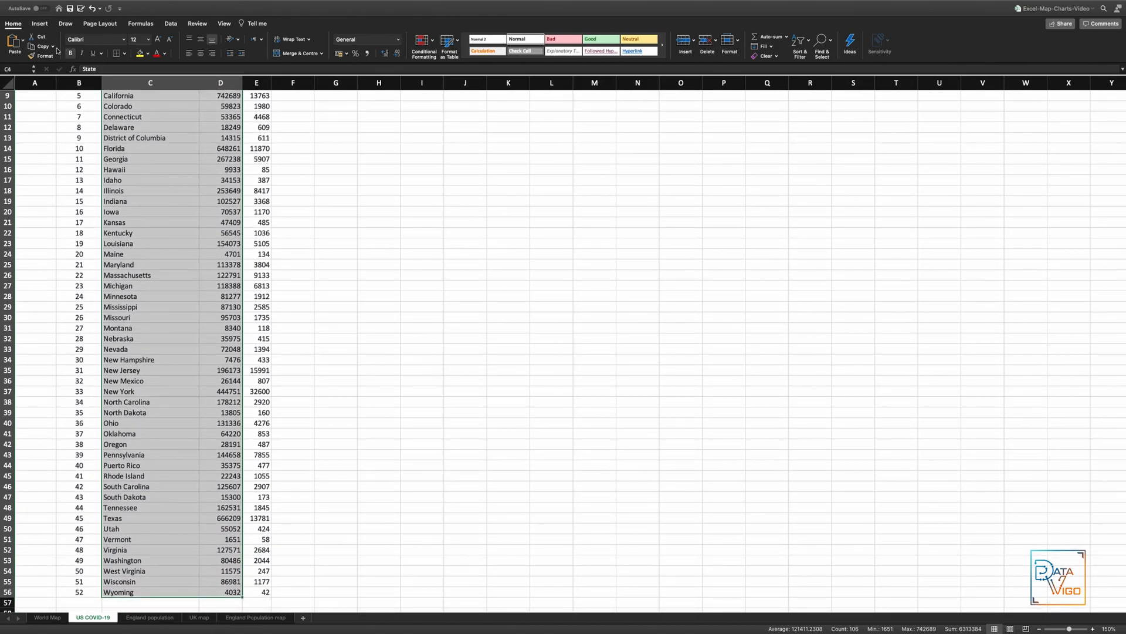
# - Insert a filled map of US COVID-19 cases by state and enlarge it
pyautogui.click(40, 23)
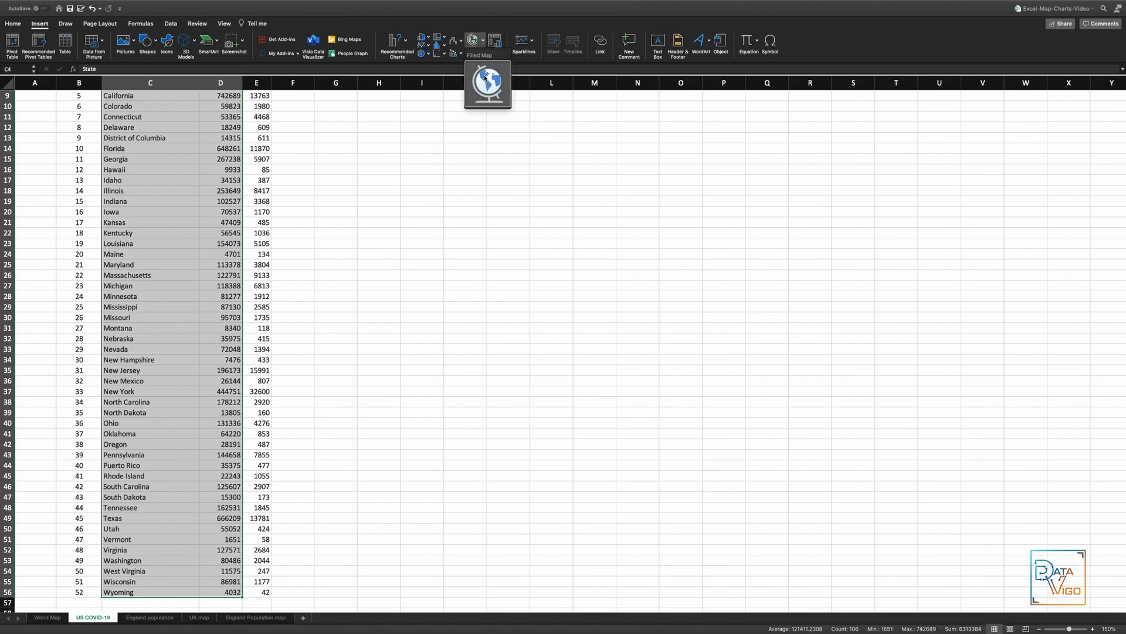
pyautogui.click(488, 84)
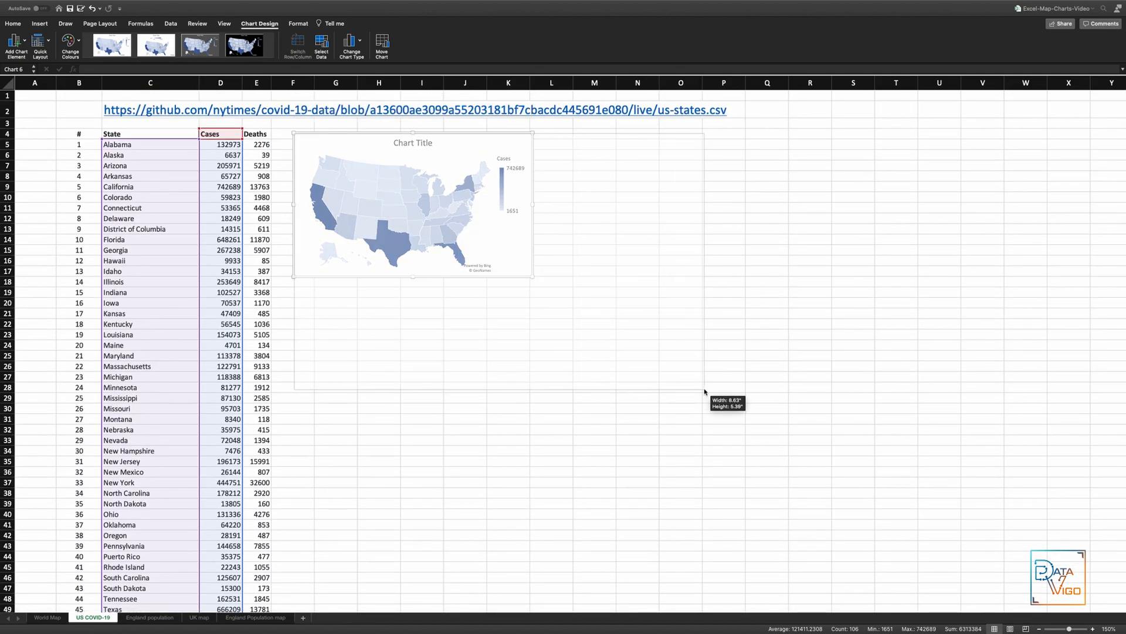
pyautogui.moveTo(534, 275); pyautogui.dragTo(706, 387)
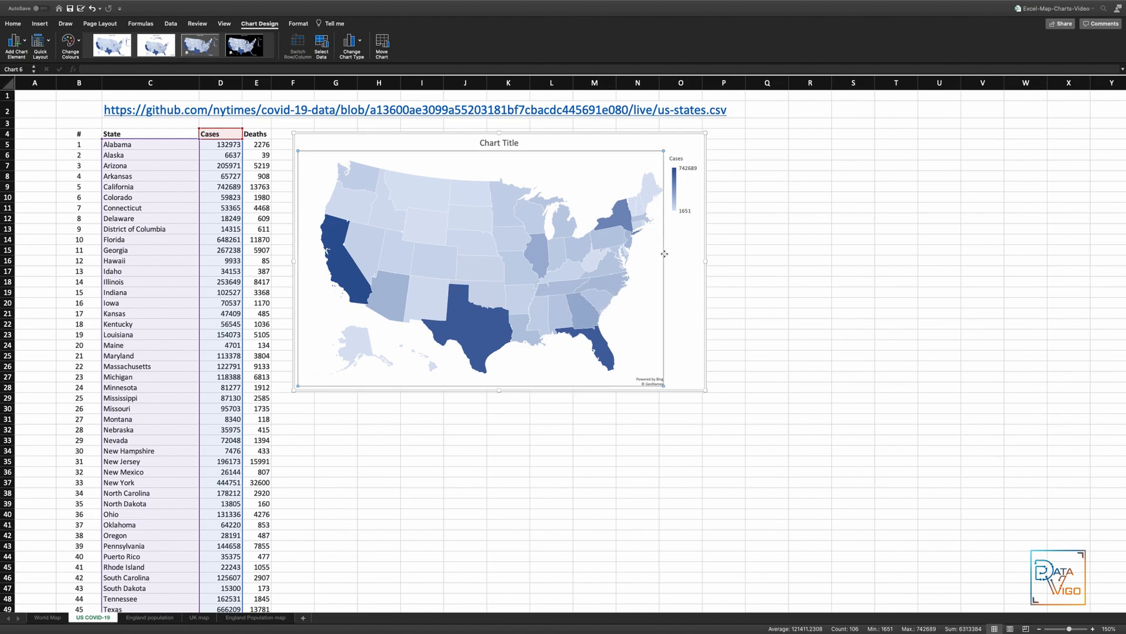
pyautogui.click(663, 255)
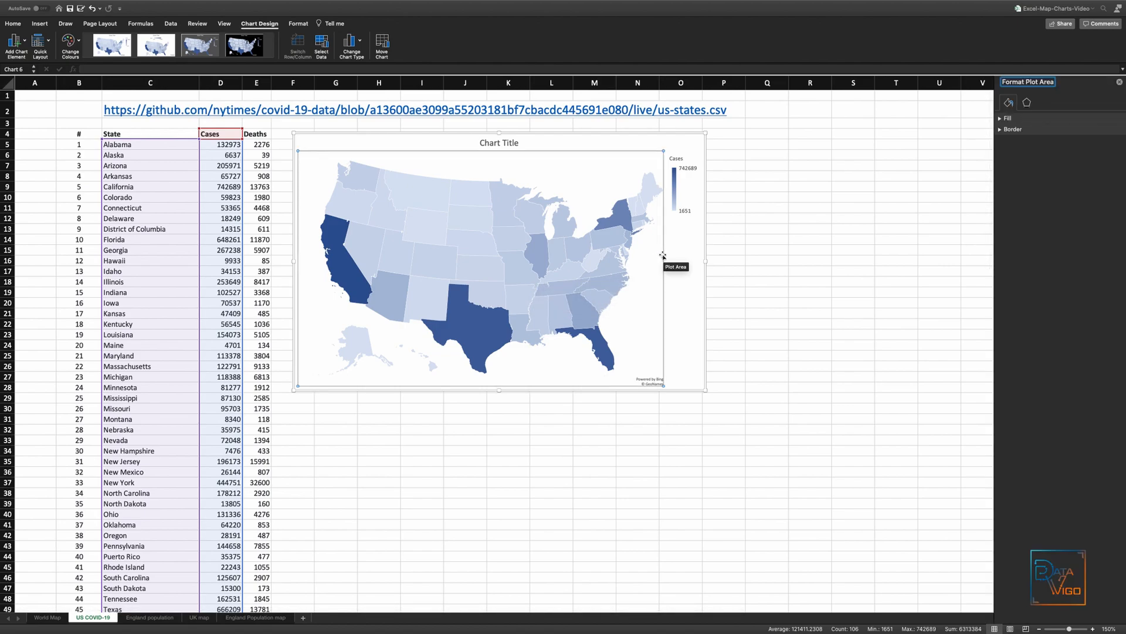
pyautogui.moveTo(413, 157)
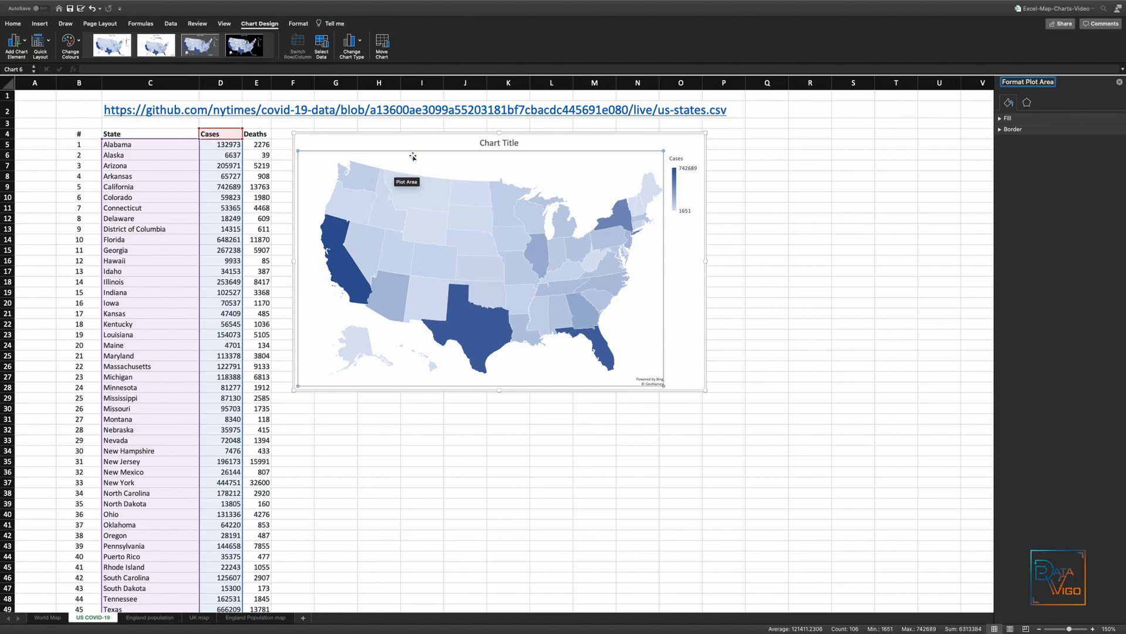
# - Select the Cases series from the Format elements list and show its Series Options
pyautogui.click(298, 24)
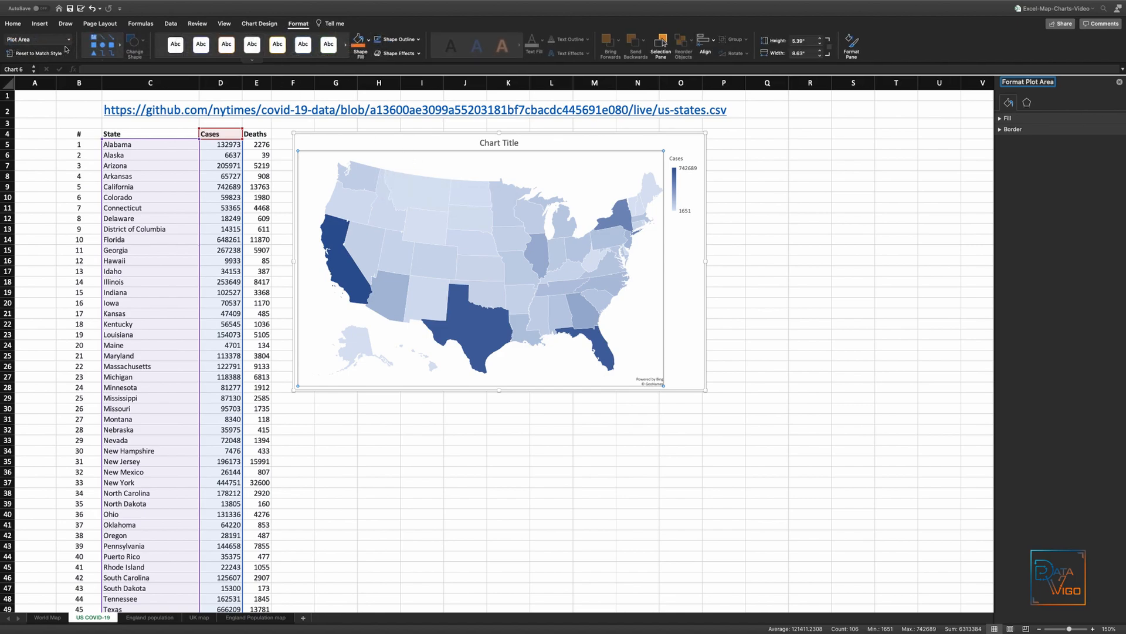
pyautogui.click(68, 38)
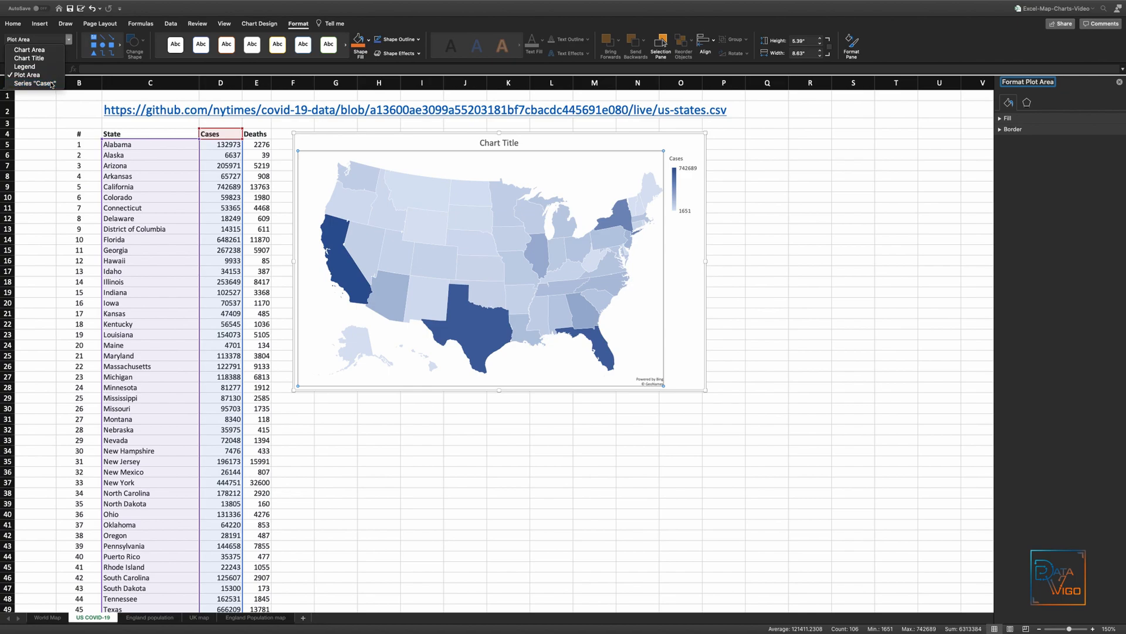
pyautogui.click(45, 84)
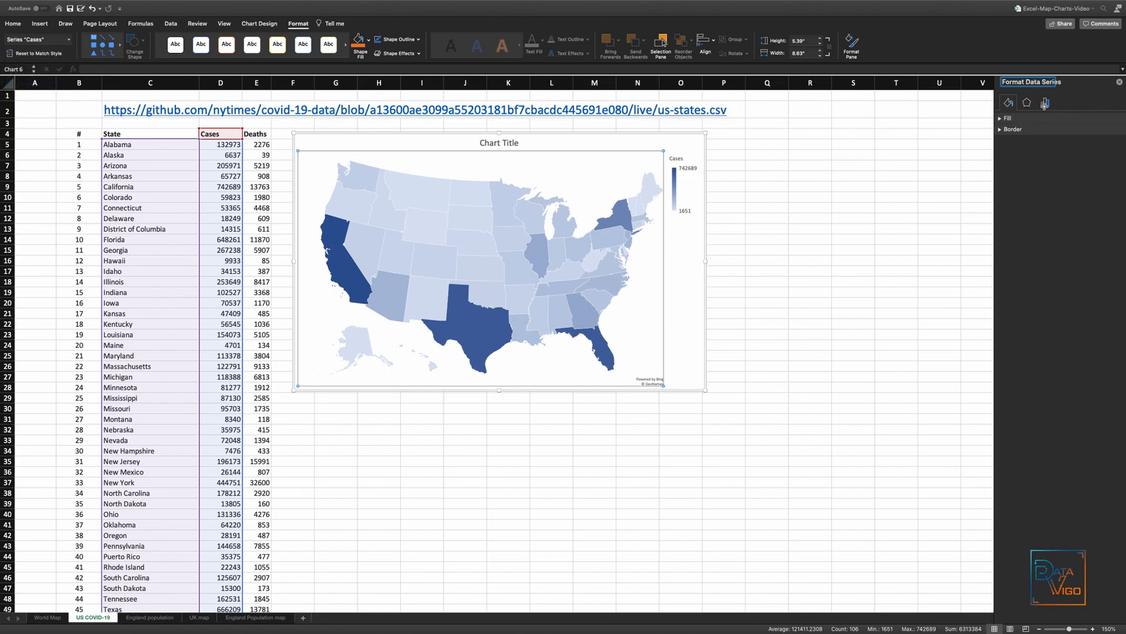
pyautogui.click(1045, 102)
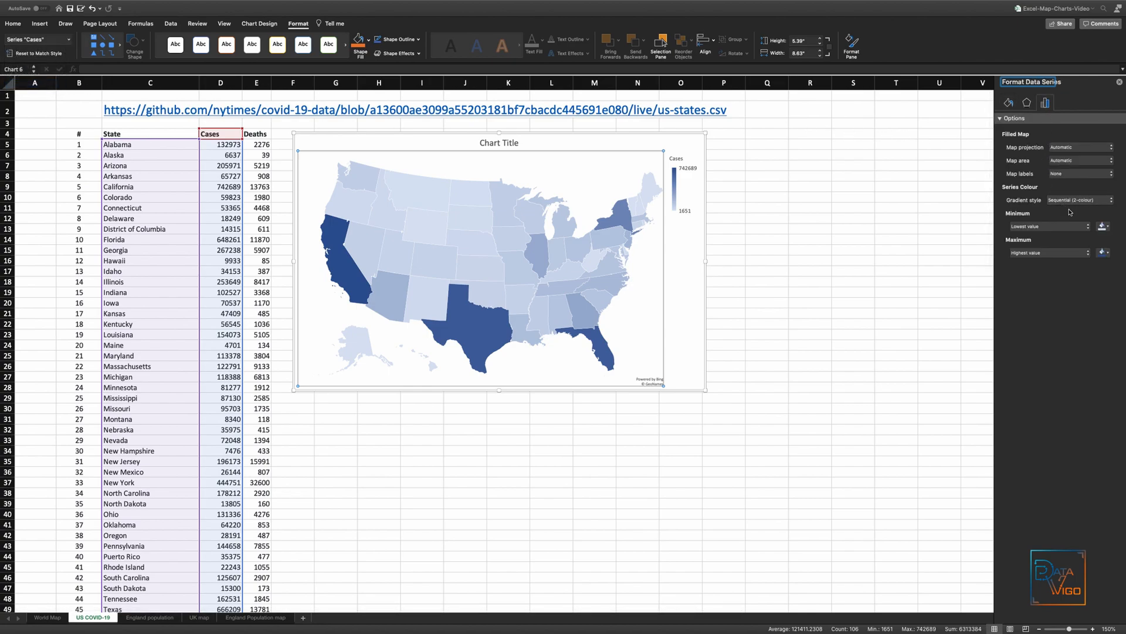
pyautogui.click(1104, 253)
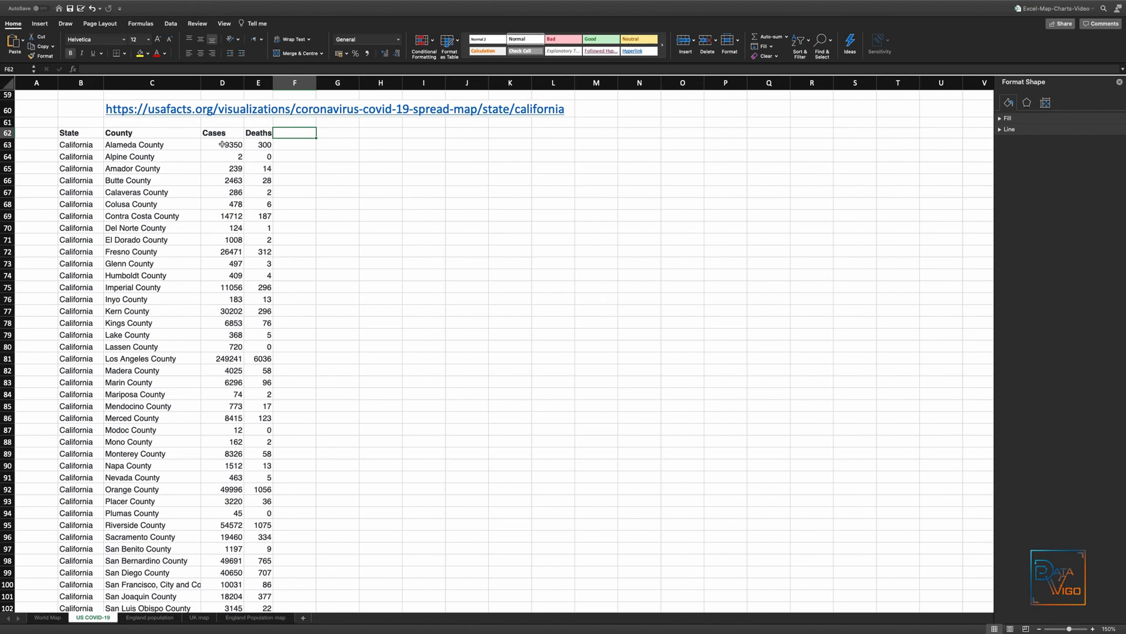
# - Select California County and Cases data, insert a filled county map, and enlarge it
pyautogui.moveTo(118, 132); pyautogui.dragTo(222, 359)
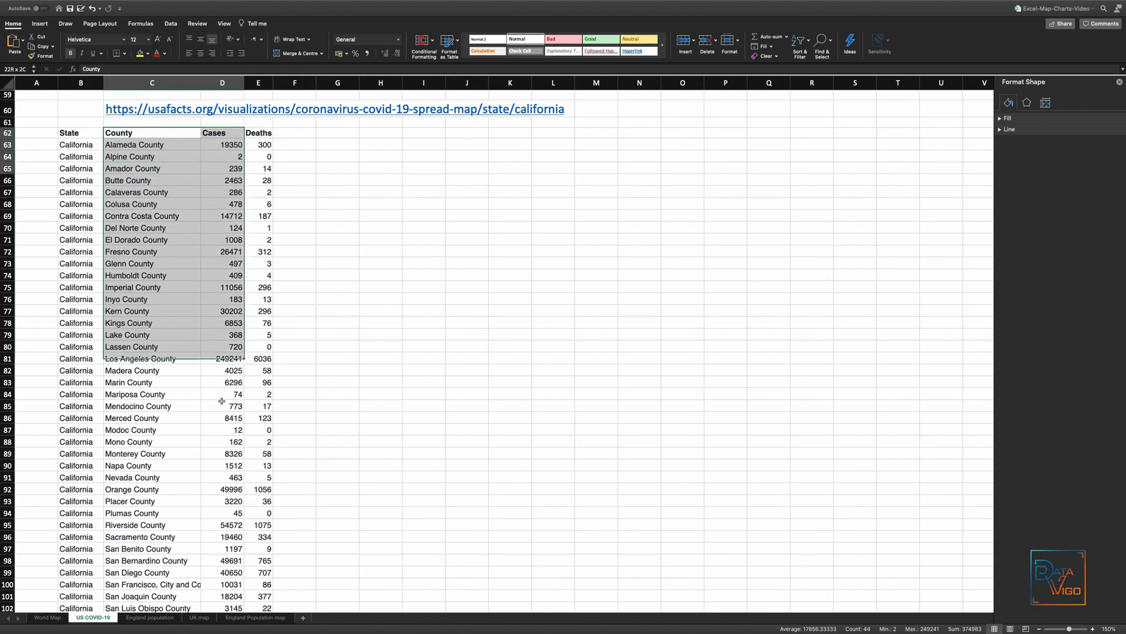
pyautogui.scroll(-3)
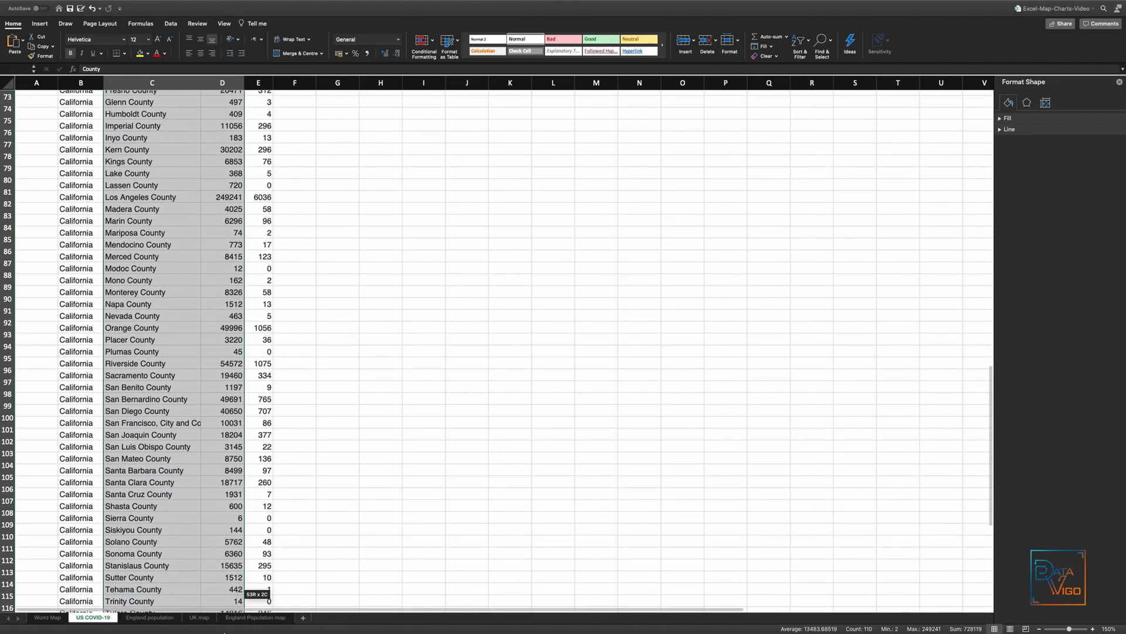
pyautogui.scroll(-3)
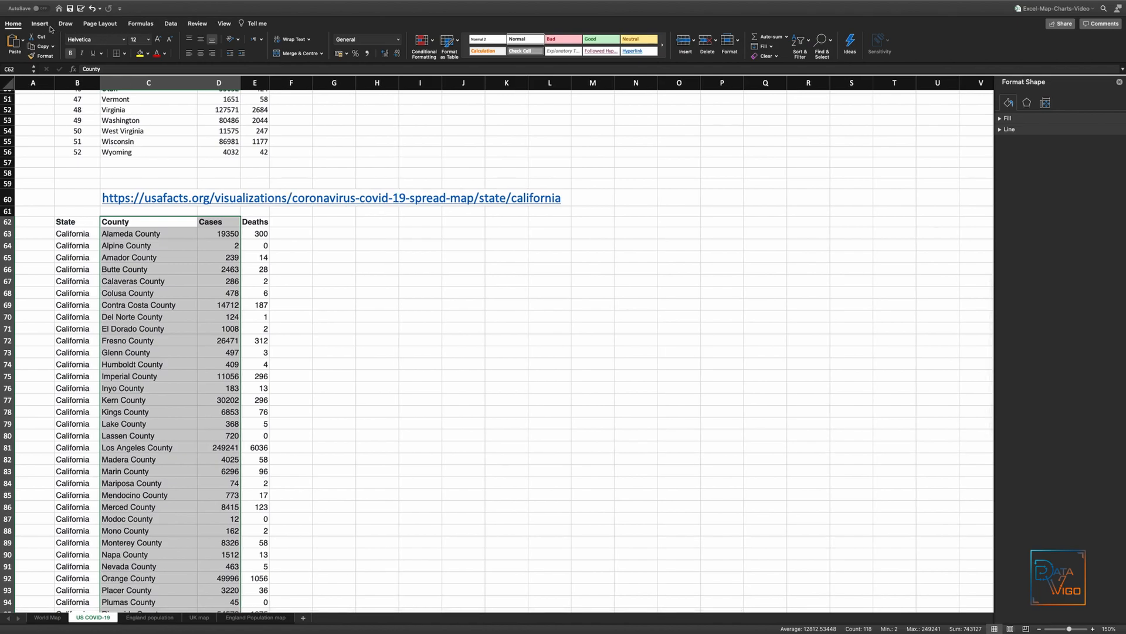
pyautogui.click(39, 23)
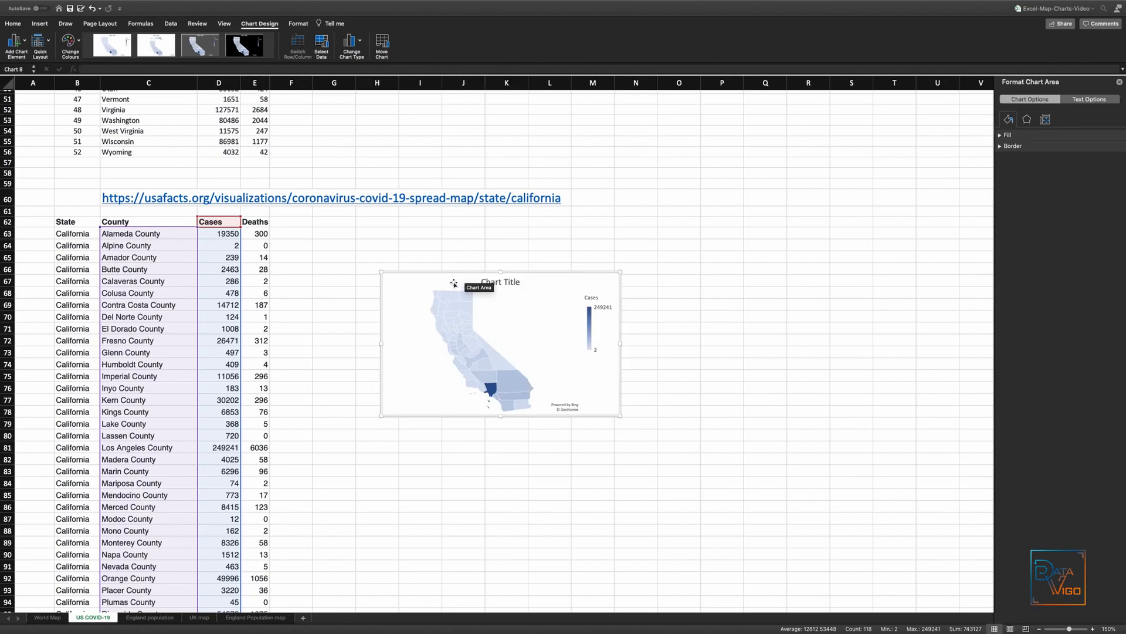
pyautogui.moveTo(500, 345); pyautogui.dragTo(416, 302)
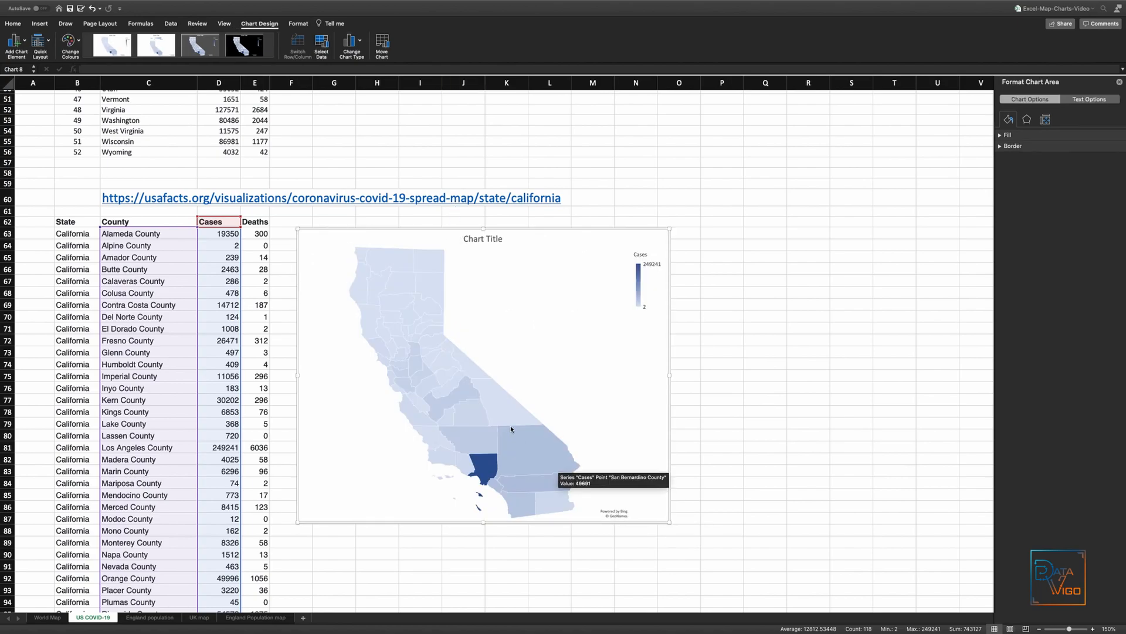
pyautogui.moveTo(514, 415)
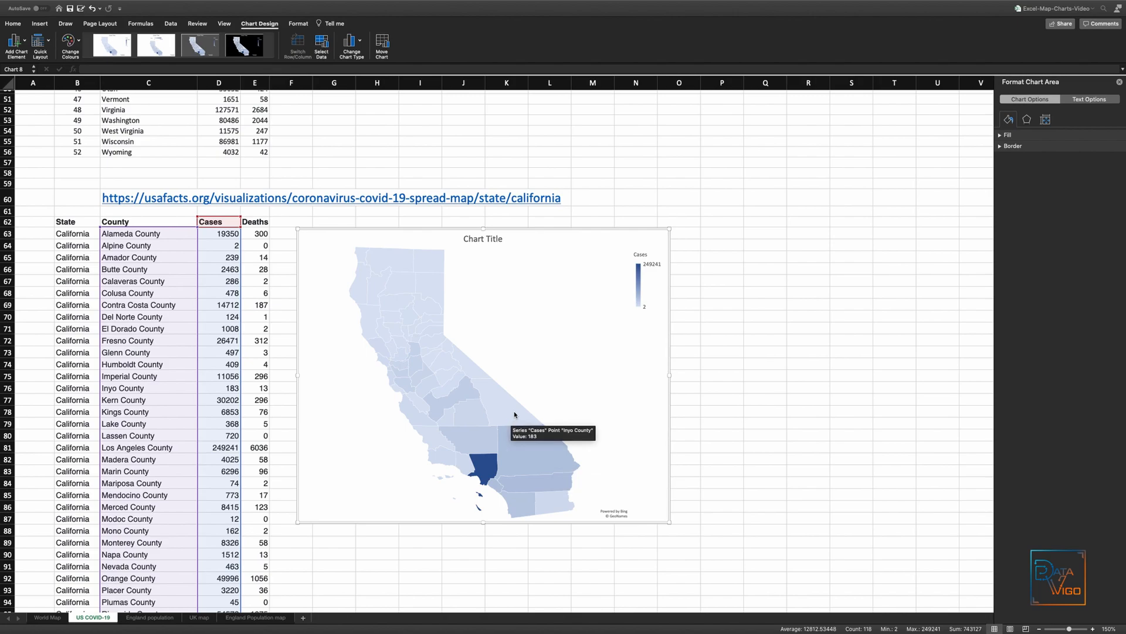
pyautogui.moveTo(483, 465)
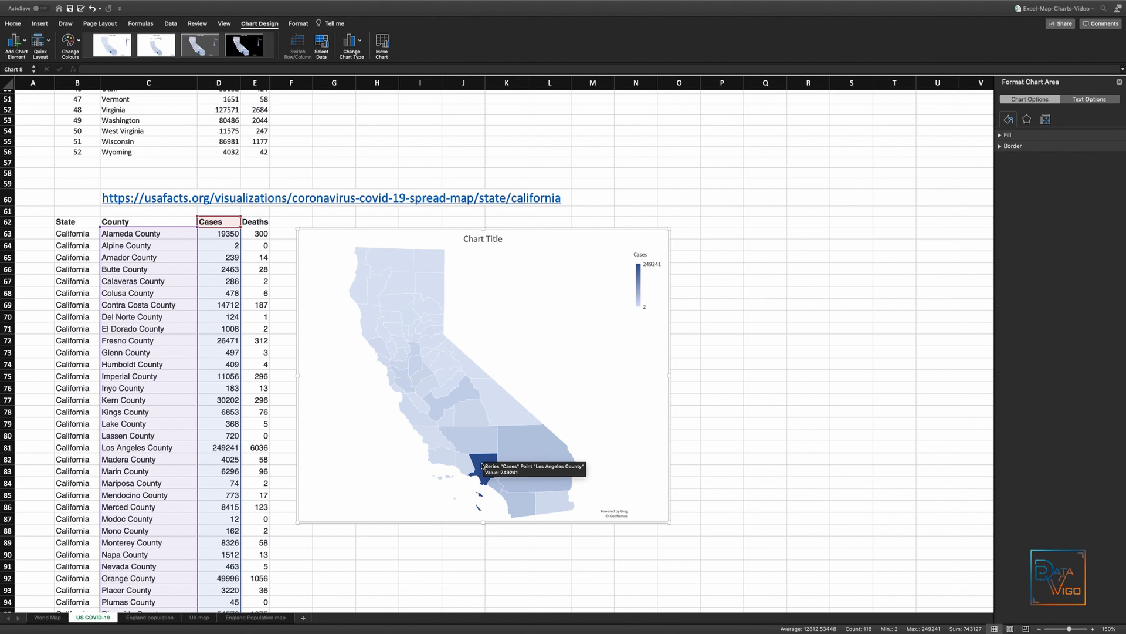
pyautogui.click(149, 617)
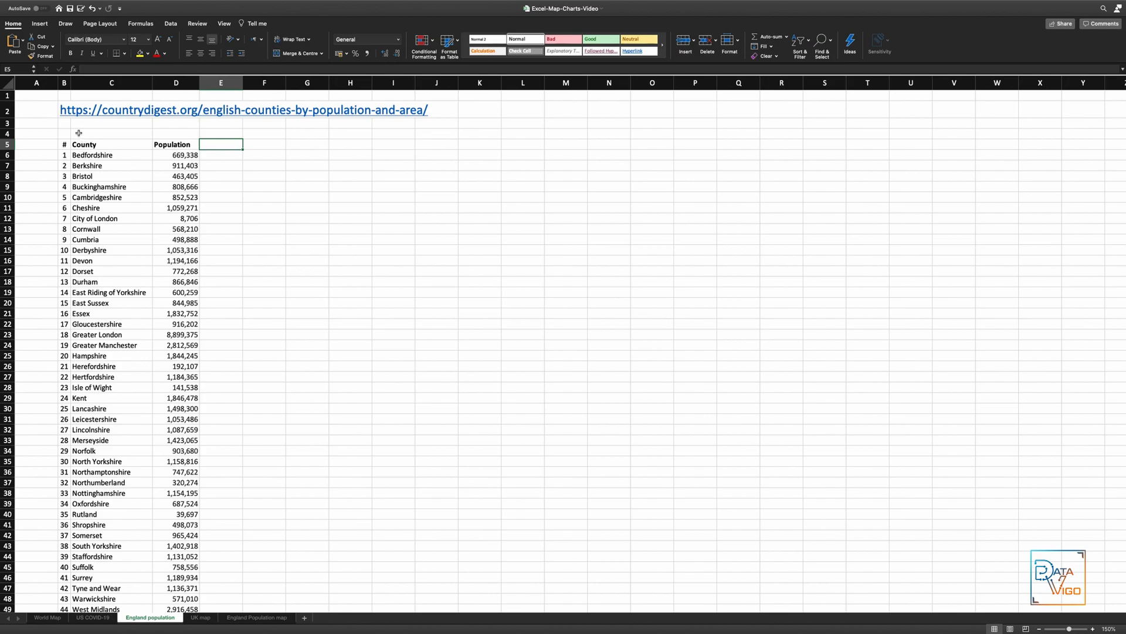
# - Select the England County and Population columns and insert a filled map
pyautogui.click(112, 145)
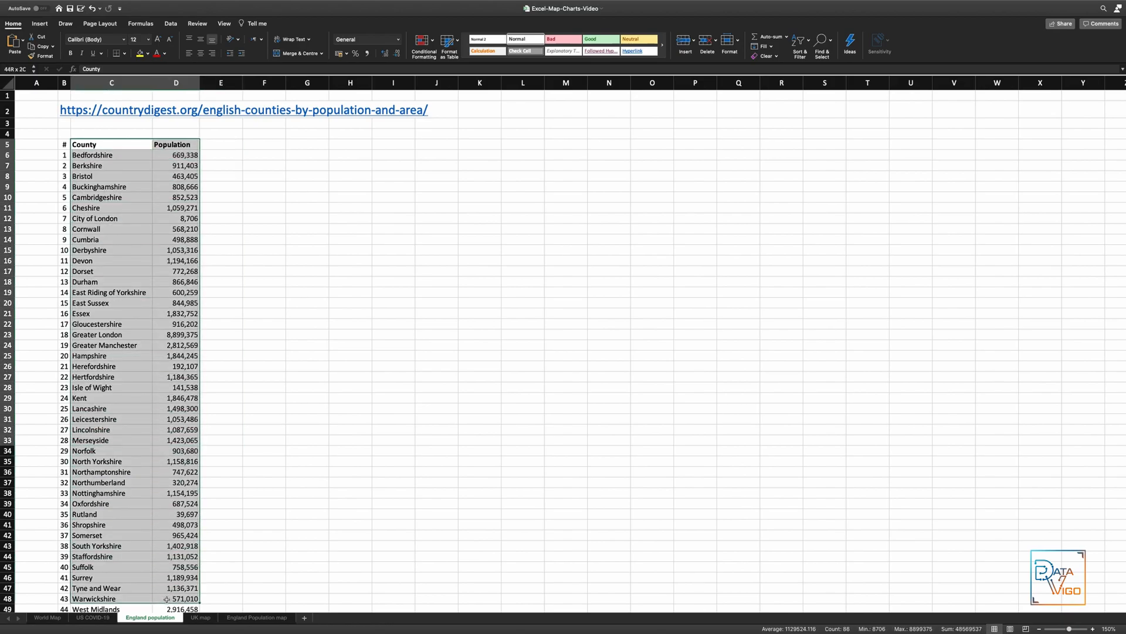
pyautogui.scroll(-3)
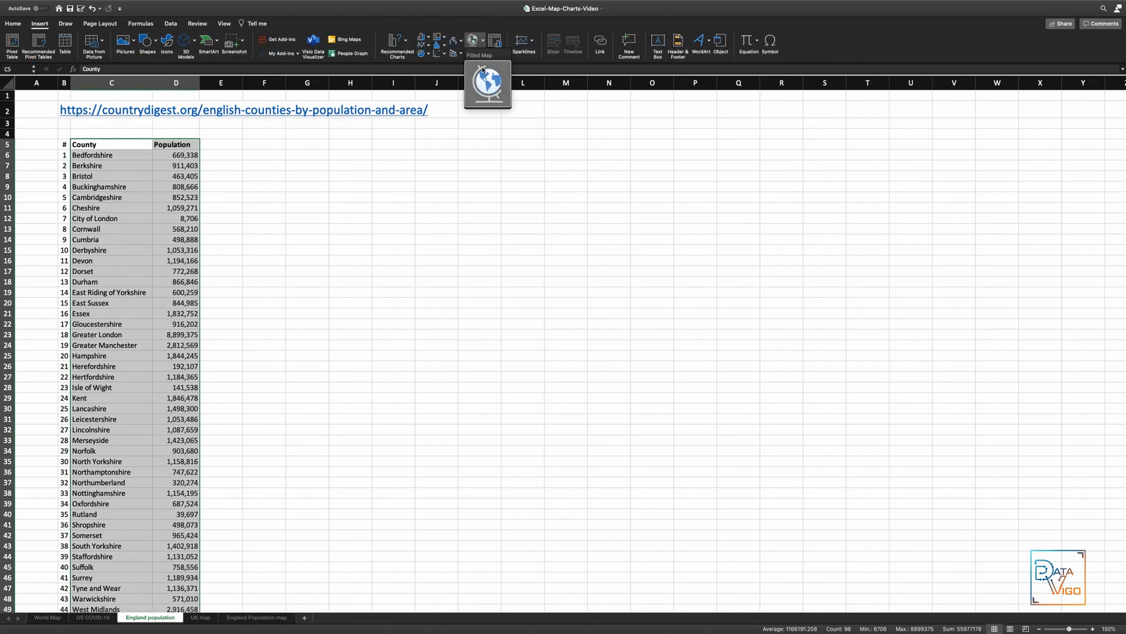
pyautogui.click(487, 84)
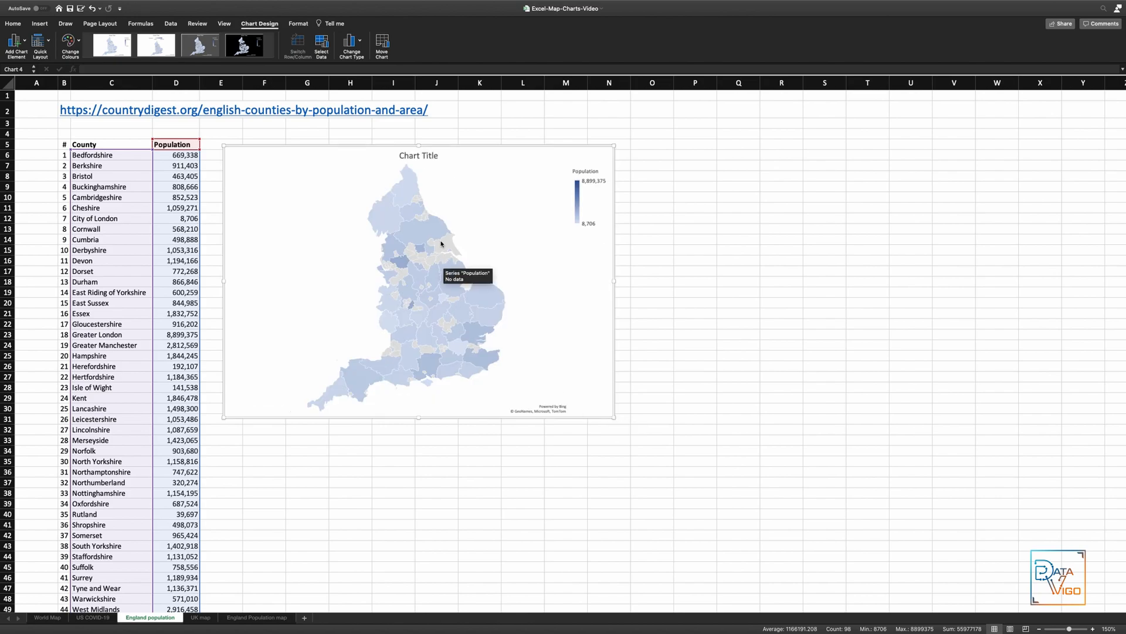
pyautogui.moveTo(447, 242)
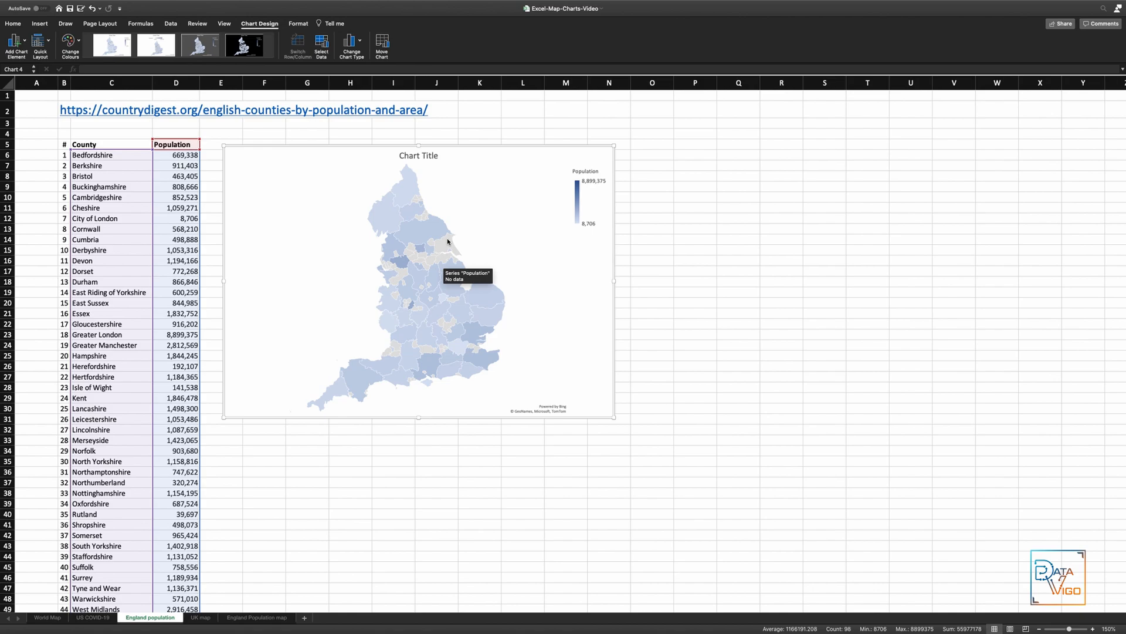
pyautogui.moveTo(444, 248)
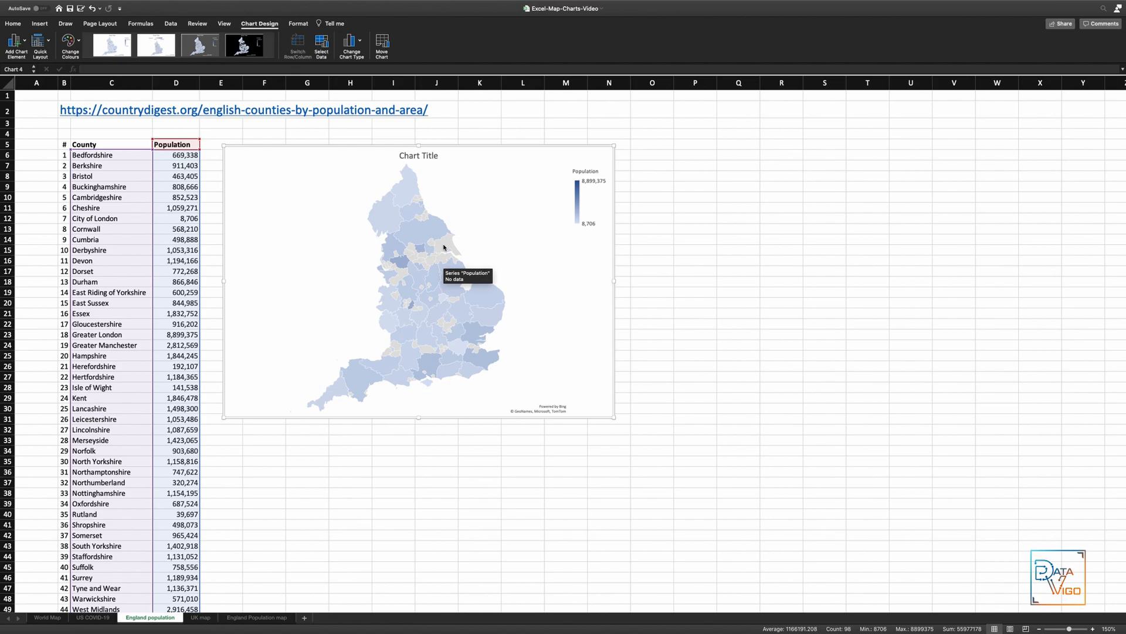
# - Switch to the UK map sheet with the region, state, county and value table
pyautogui.click(199, 617)
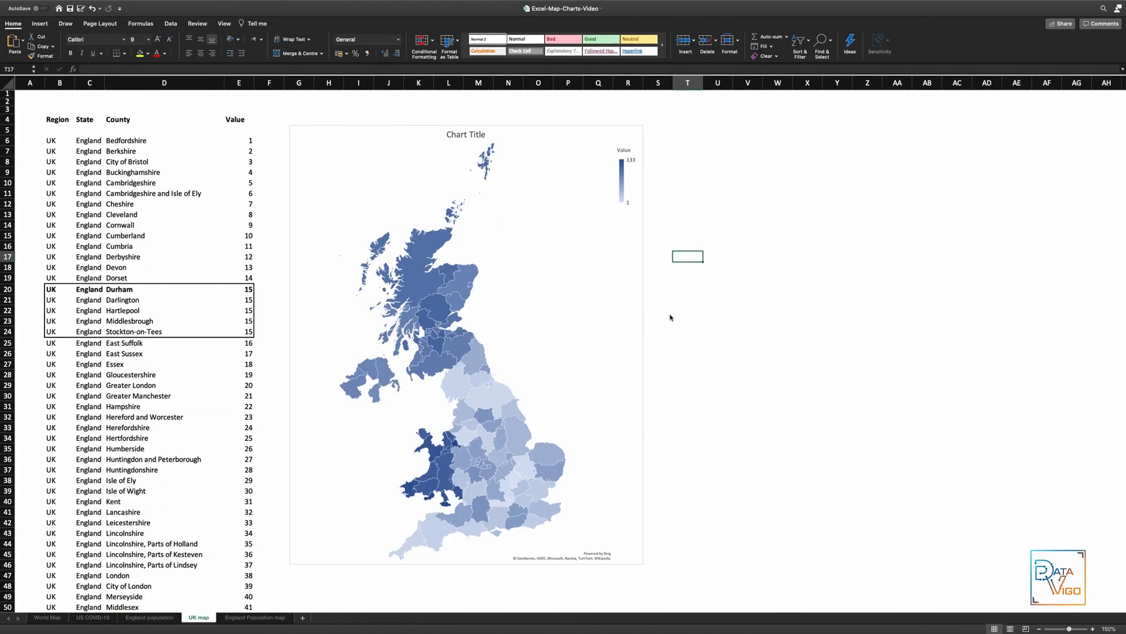
pyautogui.moveTo(458, 344)
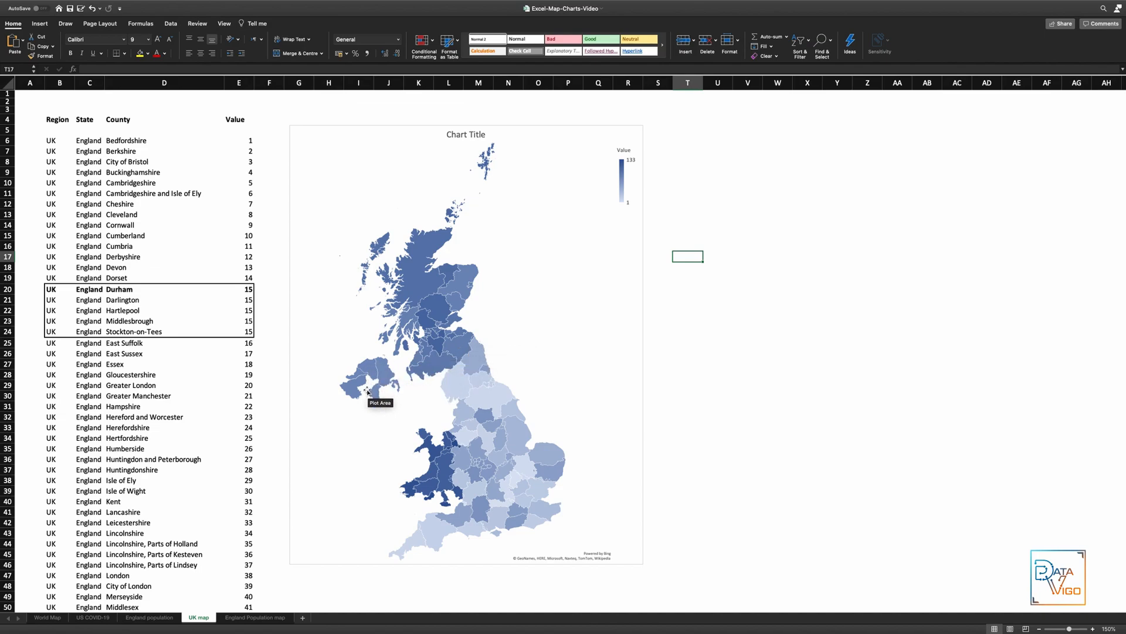
pyautogui.moveTo(642, 320)
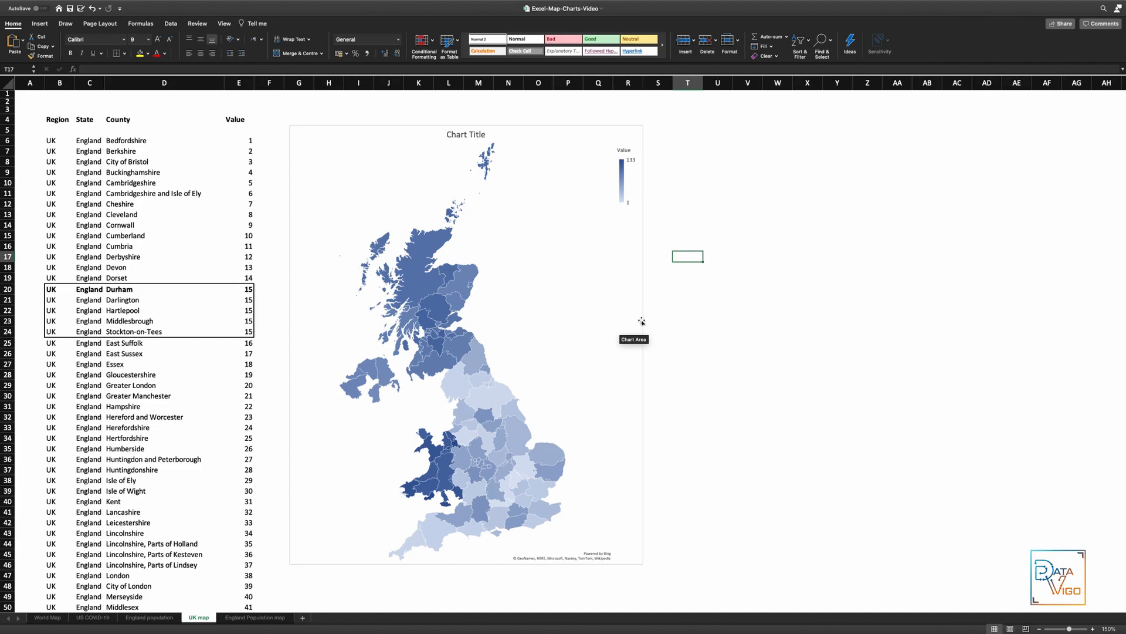
# - Open the England Population map sheet and select Bedfordshire's value in cell E4
pyautogui.click(255, 617)
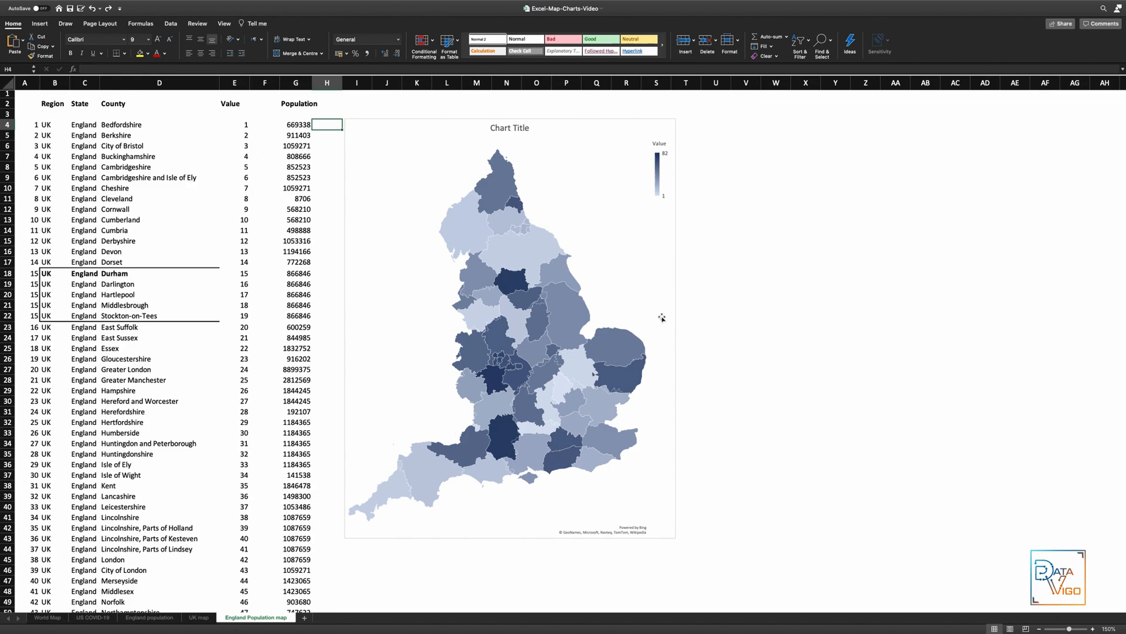
pyautogui.moveTo(305, 164)
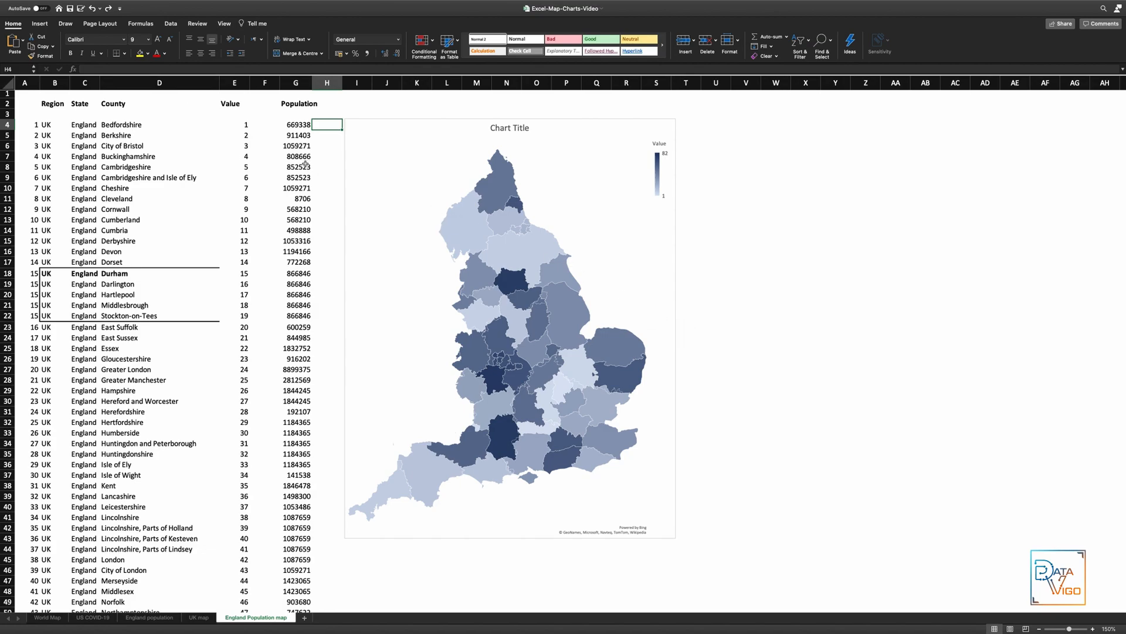
pyautogui.click(234, 124)
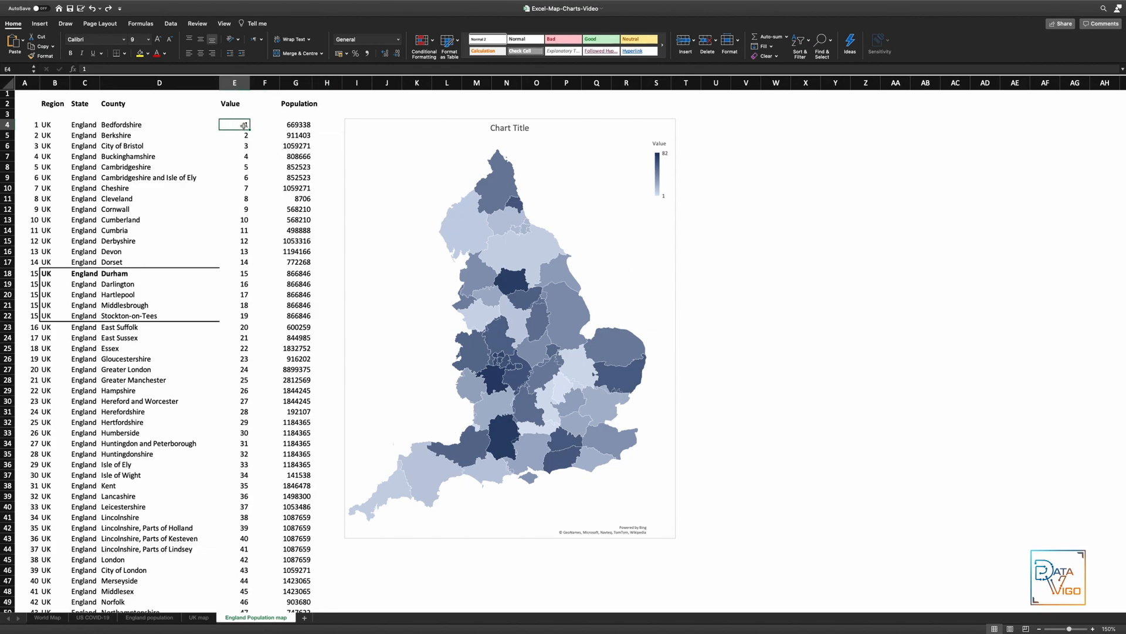